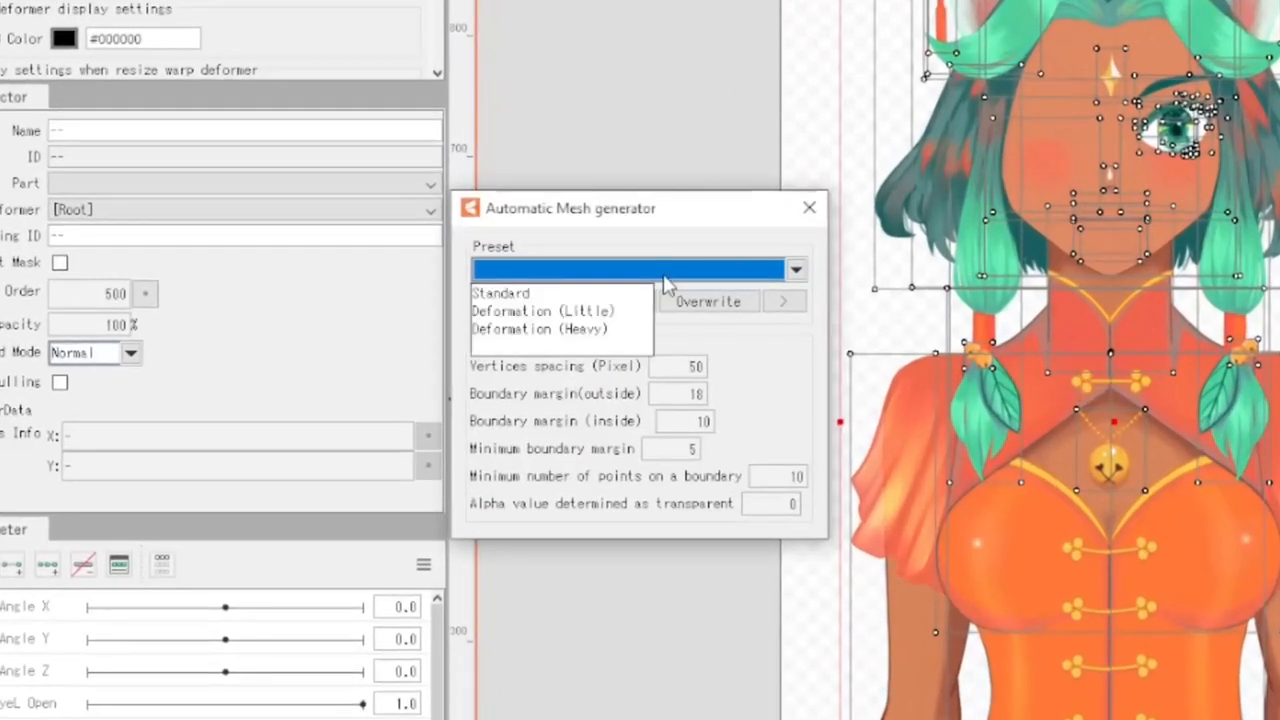
Choose the Standard preset in the Automatic Mesh generator
{"action": "left_click", "coordinate": [500, 293]}
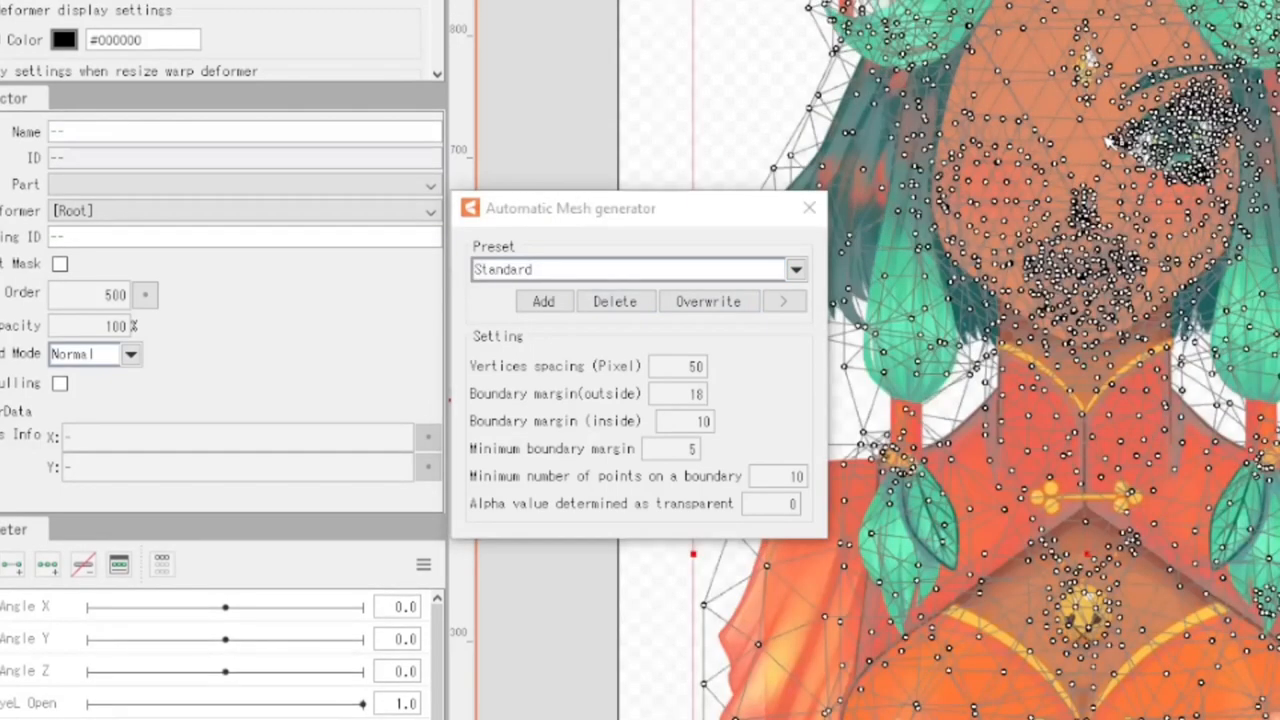
{"action": "mouse_move", "coordinate": [781, 230]}
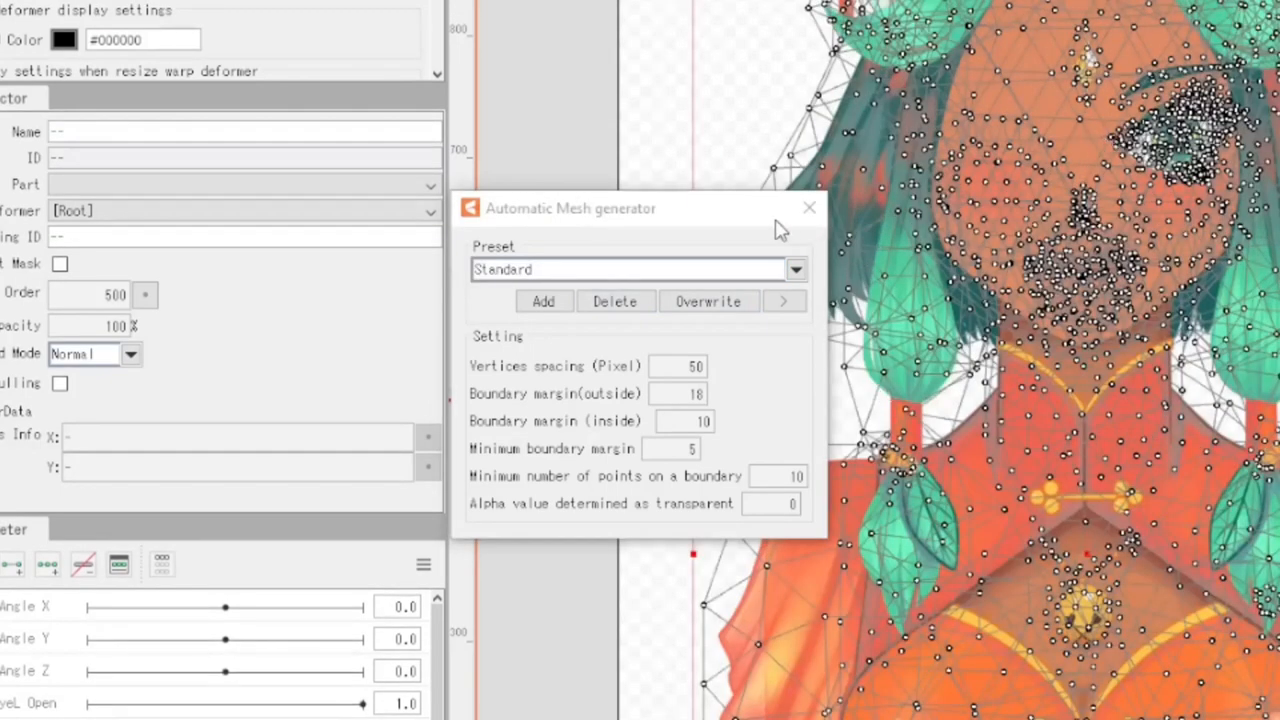
Dismiss the Automatic Mesh generator dialog to view the plain character
{"action": "left_click", "coordinate": [809, 208]}
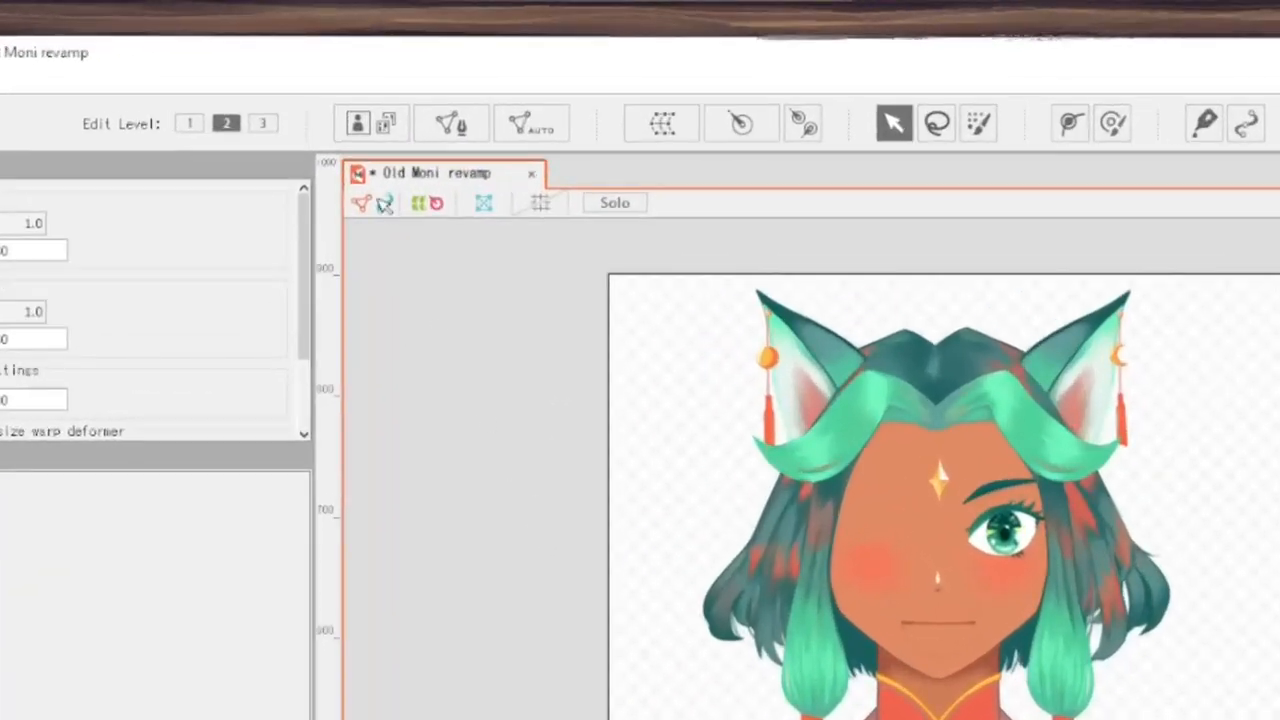
{"action": "mouse_move", "coordinate": [357, 123]}
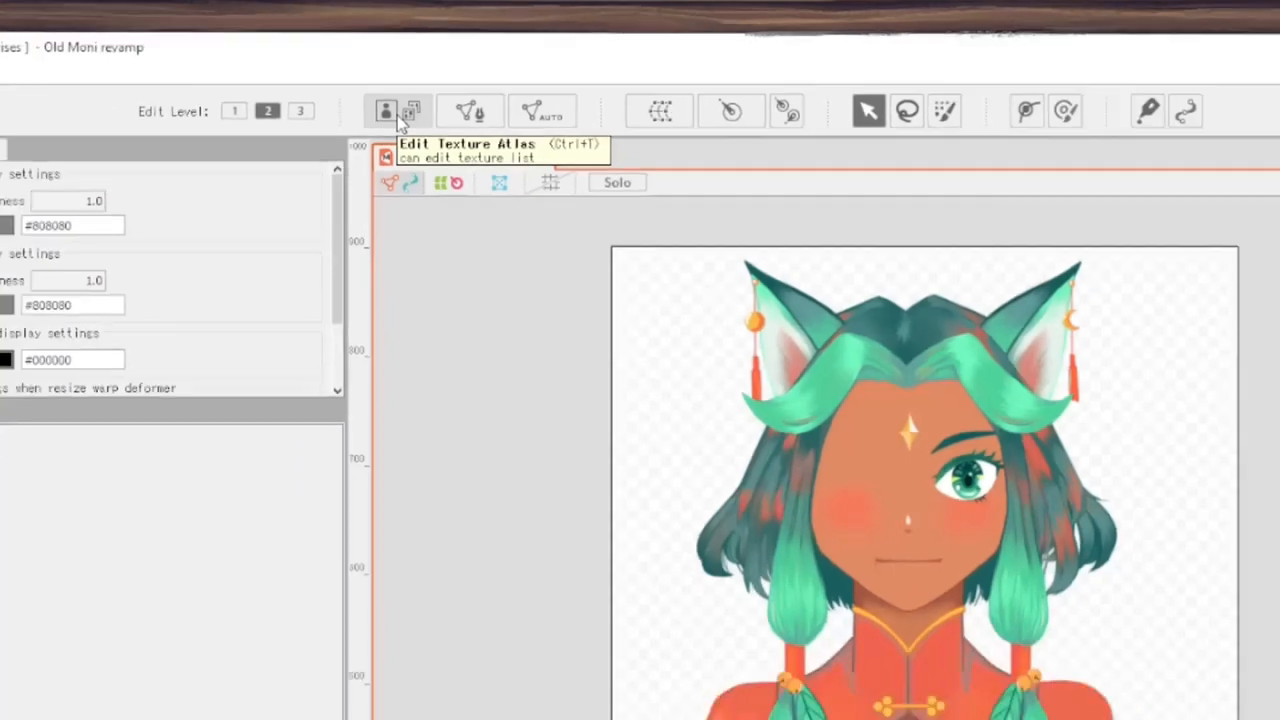
Start a new texture atlas, keeping width and height at 1024 px
{"action": "left_click", "coordinate": [385, 111]}
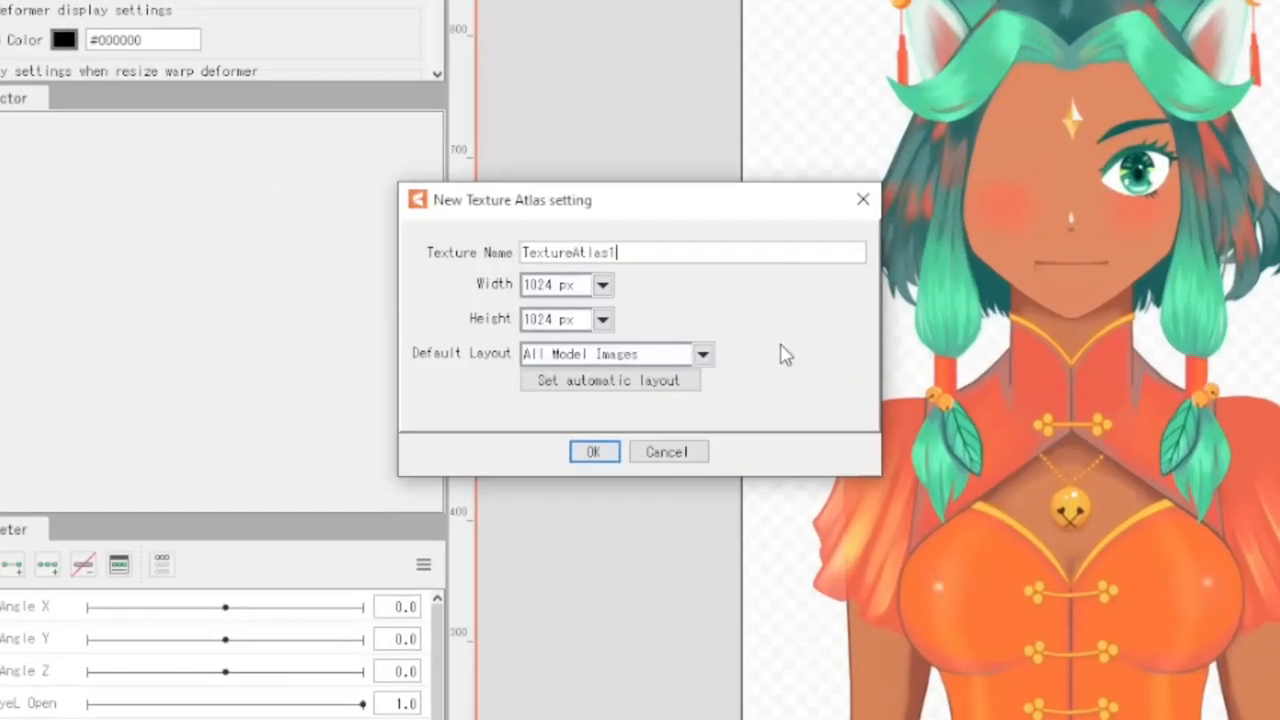
{"action": "mouse_move", "coordinate": [475, 220]}
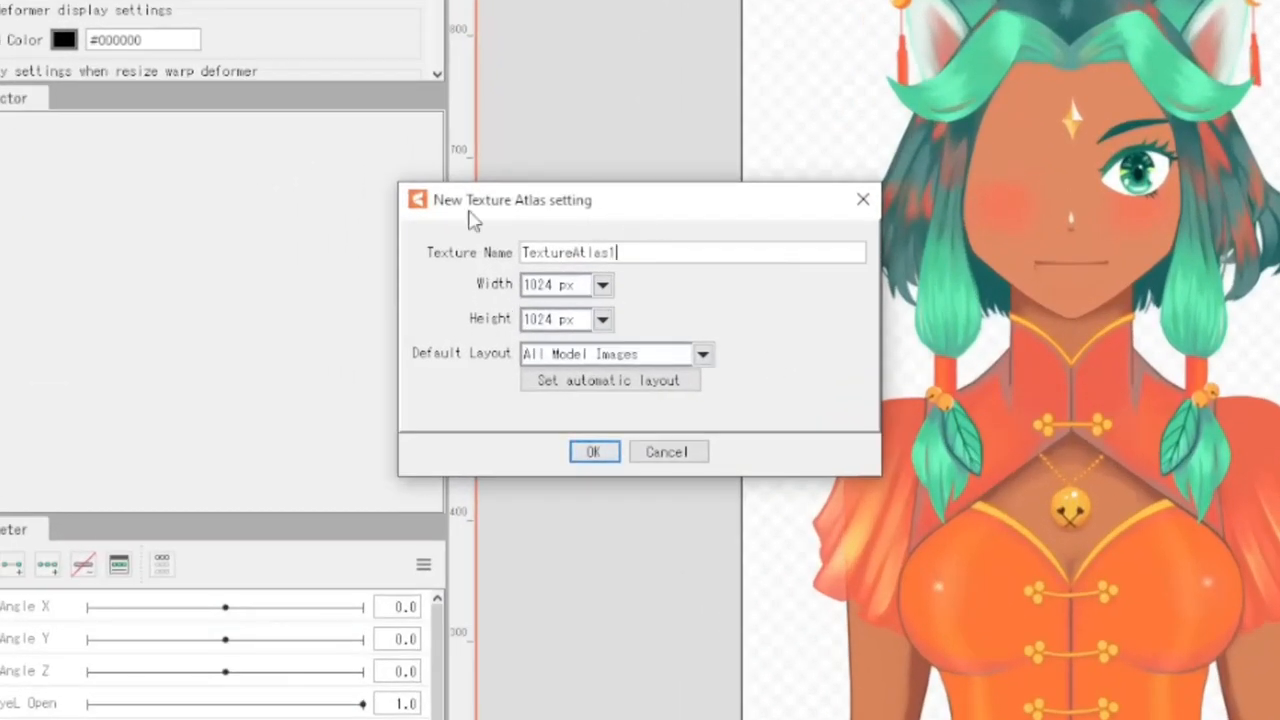
{"action": "mouse_move", "coordinate": [740, 350]}
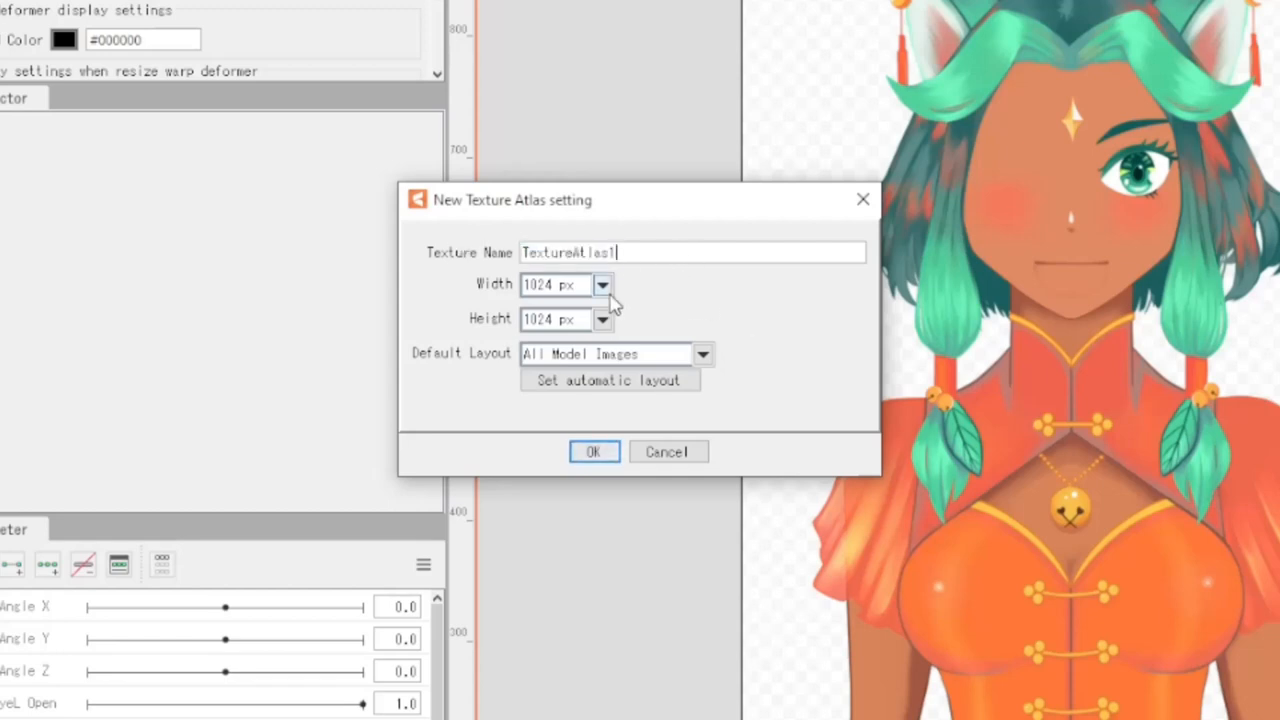
{"action": "left_click", "coordinate": [602, 284]}
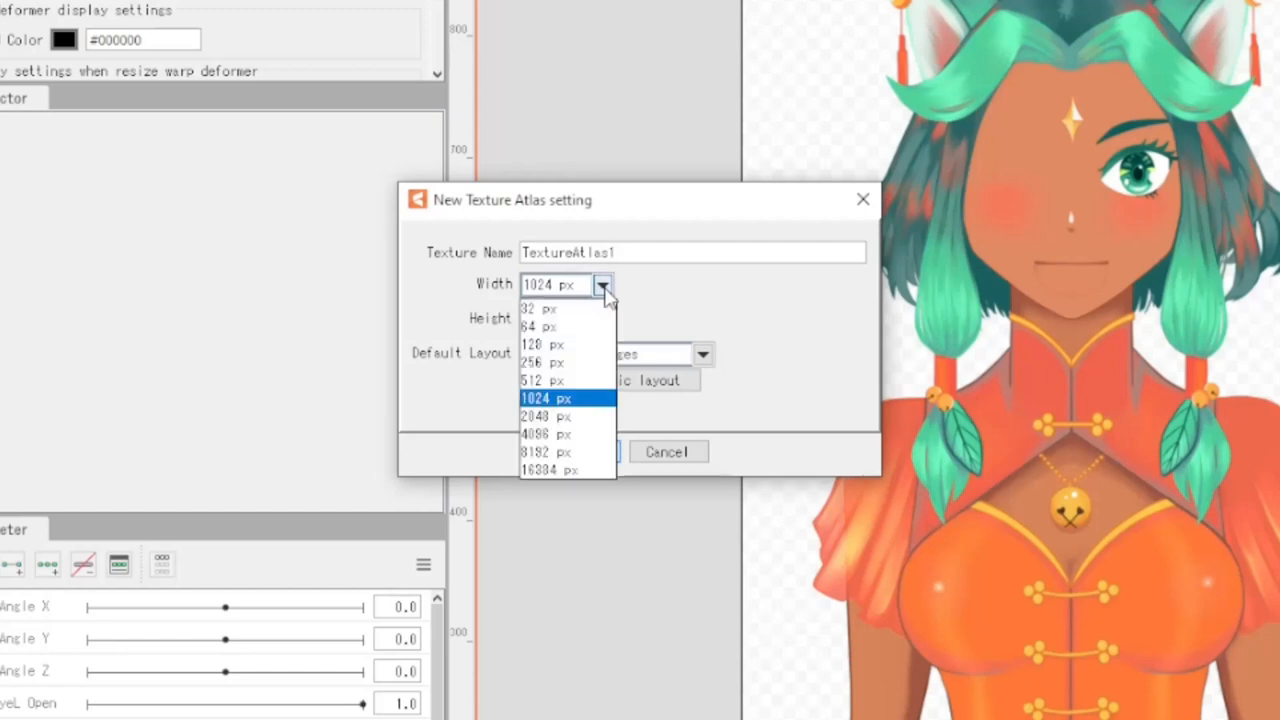
{"action": "mouse_move", "coordinate": [598, 416]}
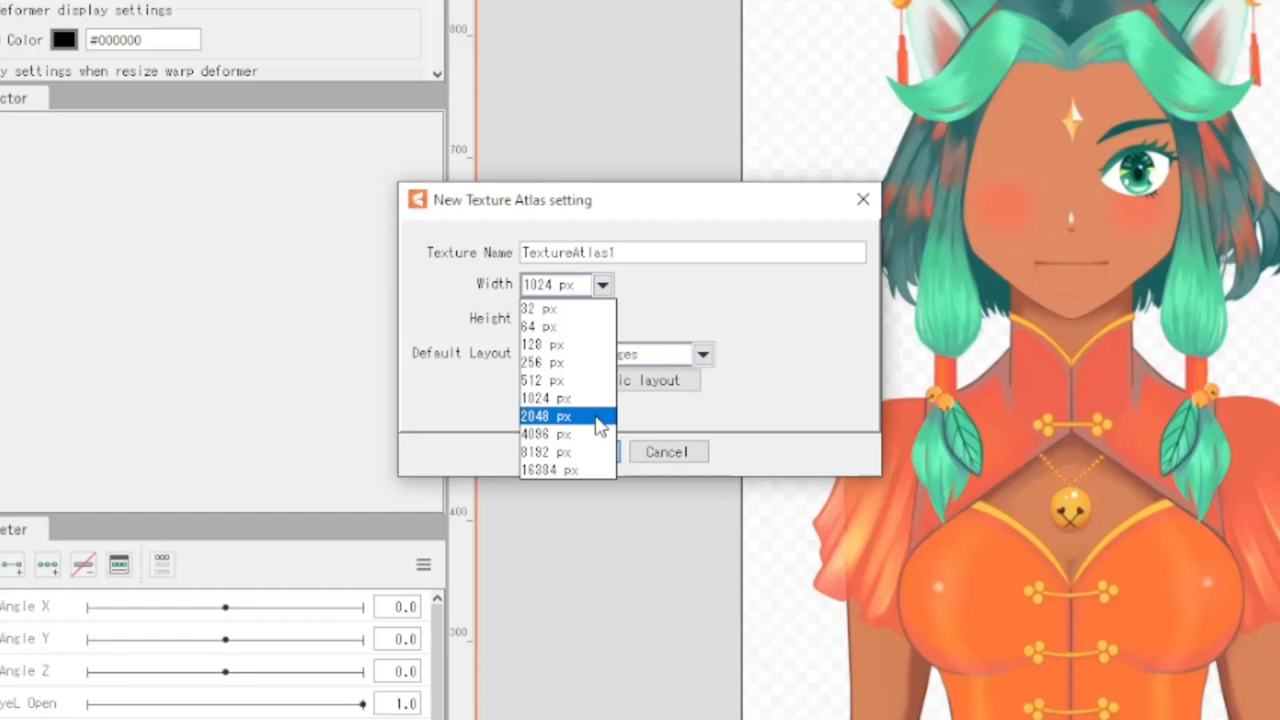
{"action": "mouse_move", "coordinate": [560, 398]}
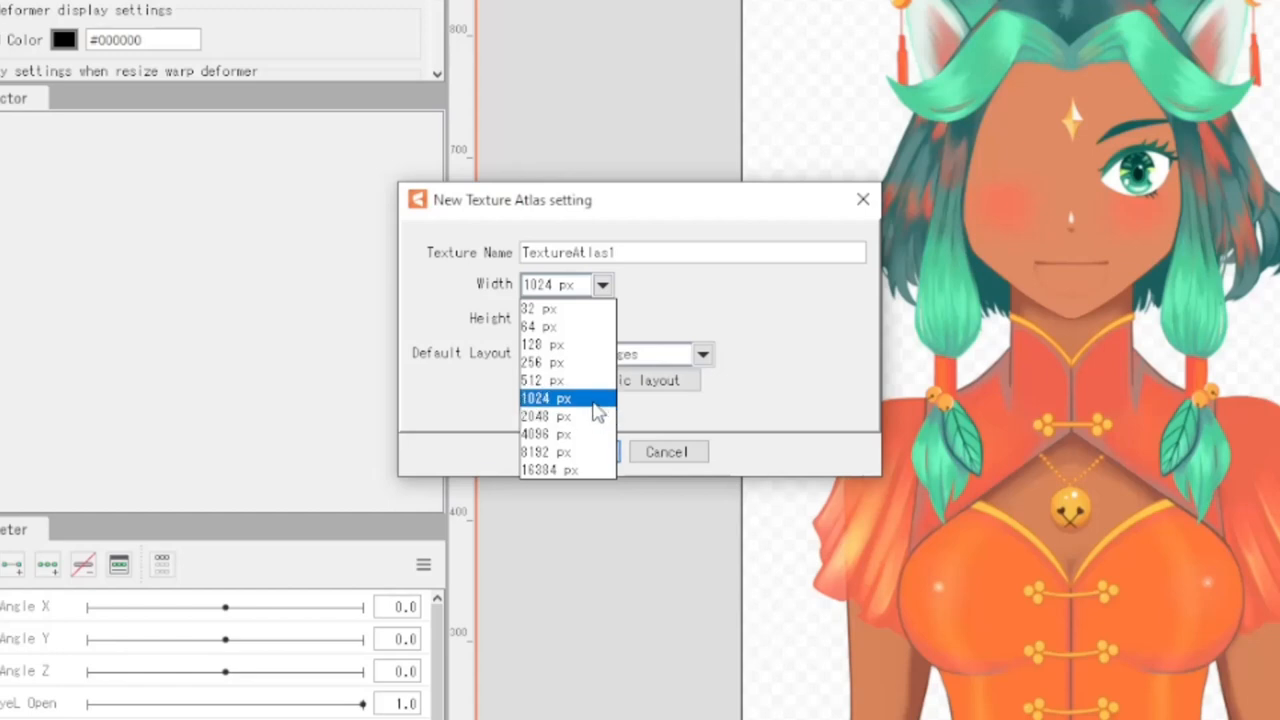
{"action": "mouse_move", "coordinate": [608, 408]}
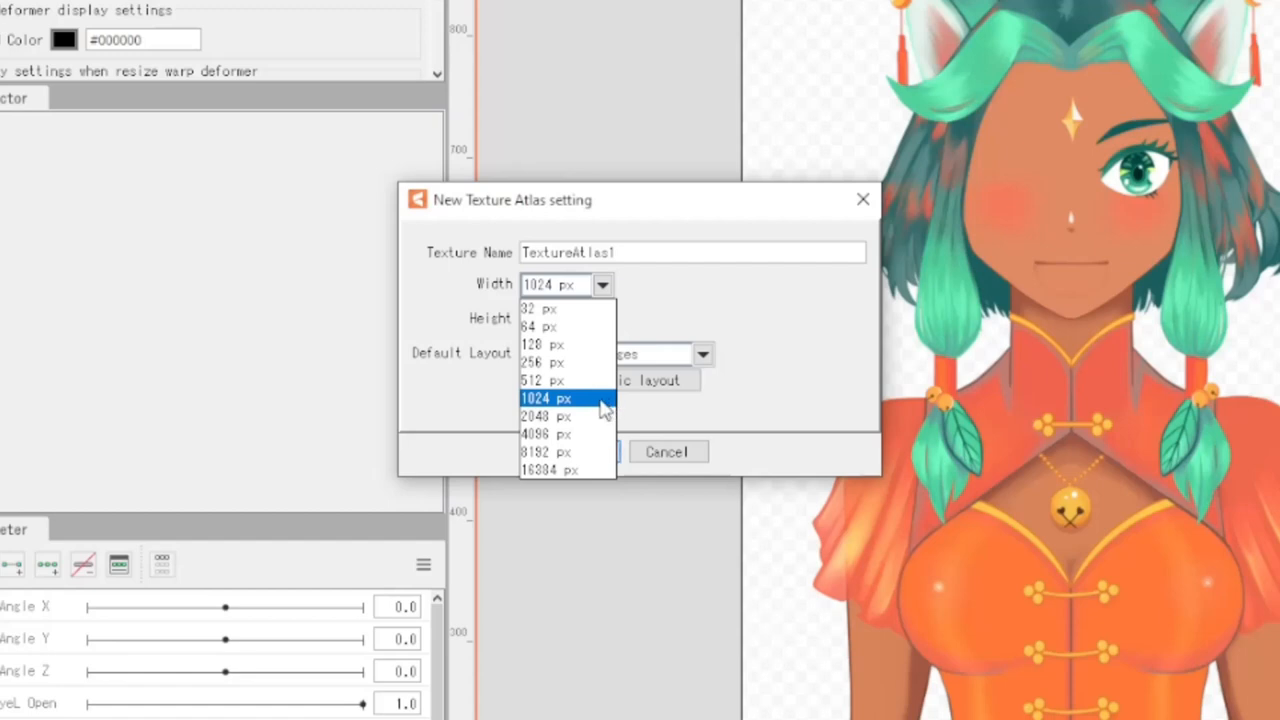
{"action": "left_click", "coordinate": [540, 398]}
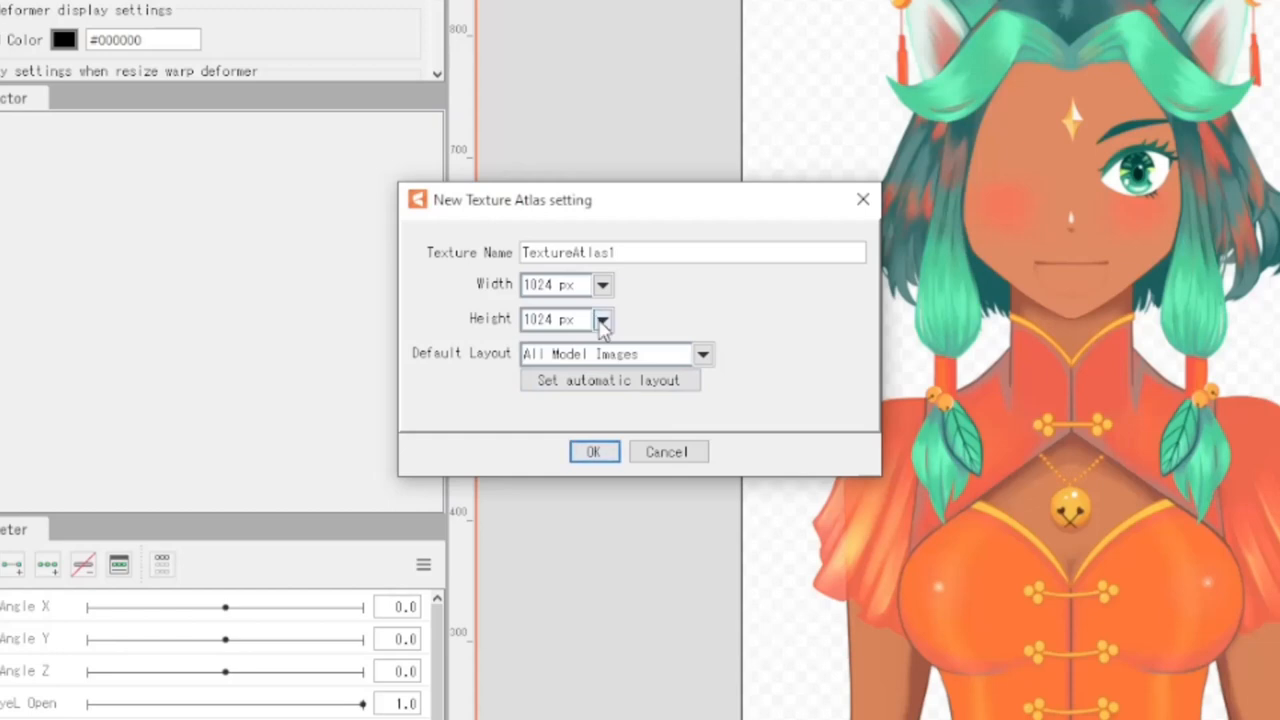
{"action": "left_click", "coordinate": [602, 319]}
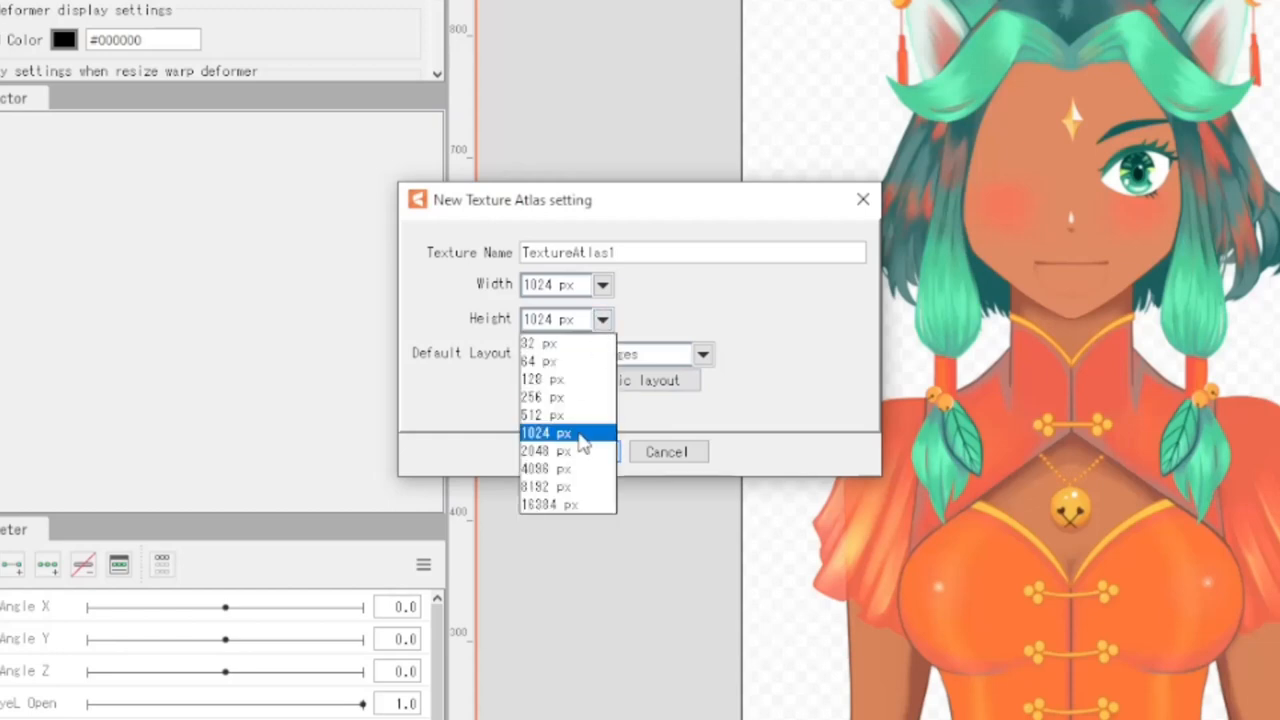
{"action": "left_click", "coordinate": [545, 432]}
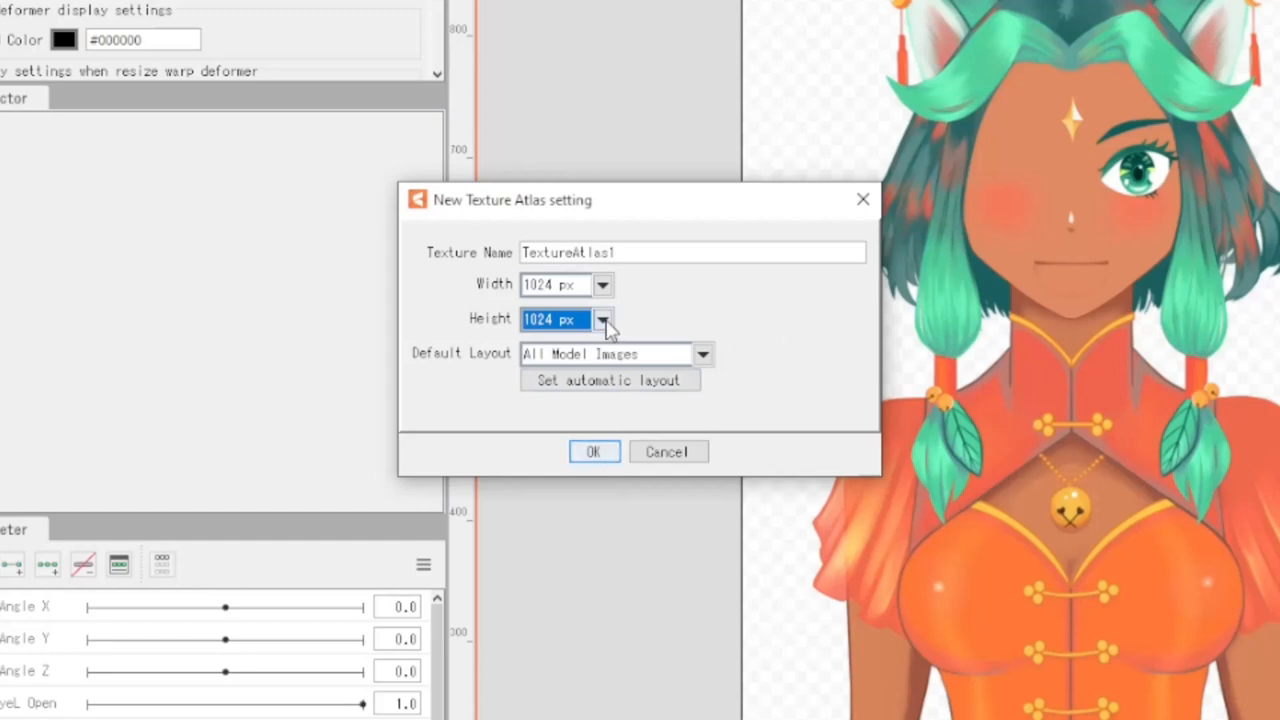
{"action": "left_click", "coordinate": [602, 319]}
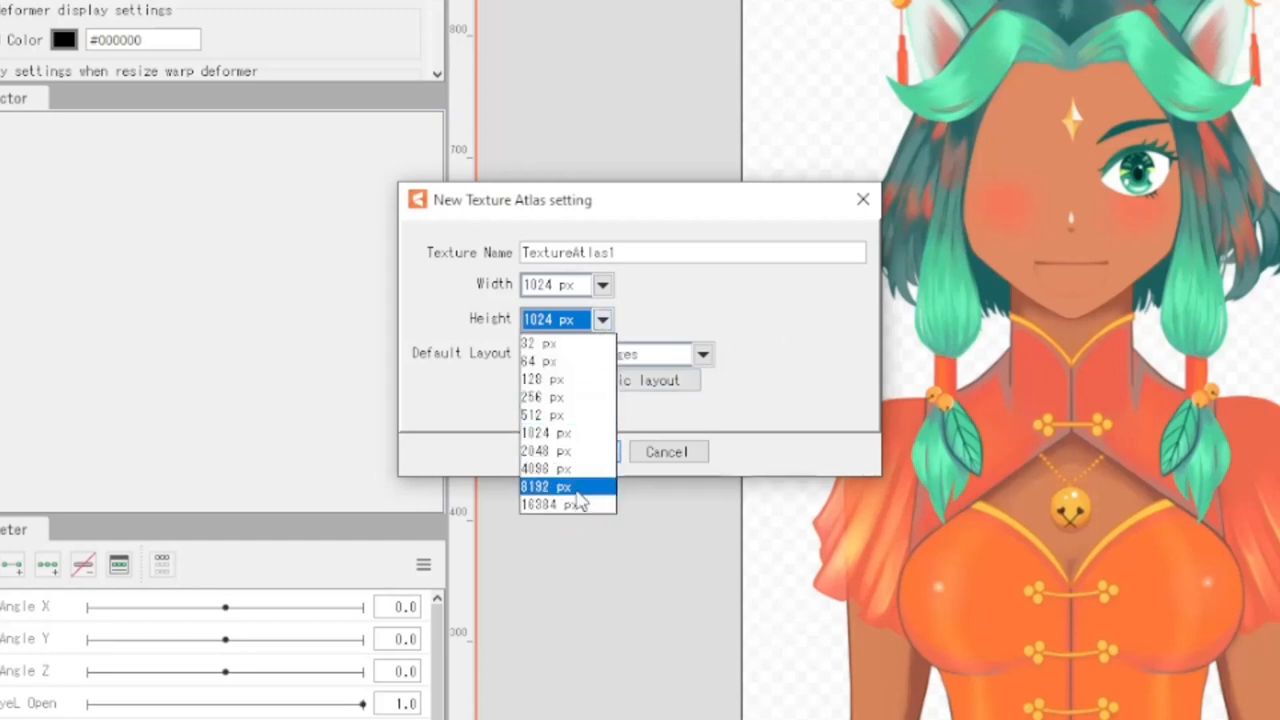
{"action": "mouse_move", "coordinate": [567, 504]}
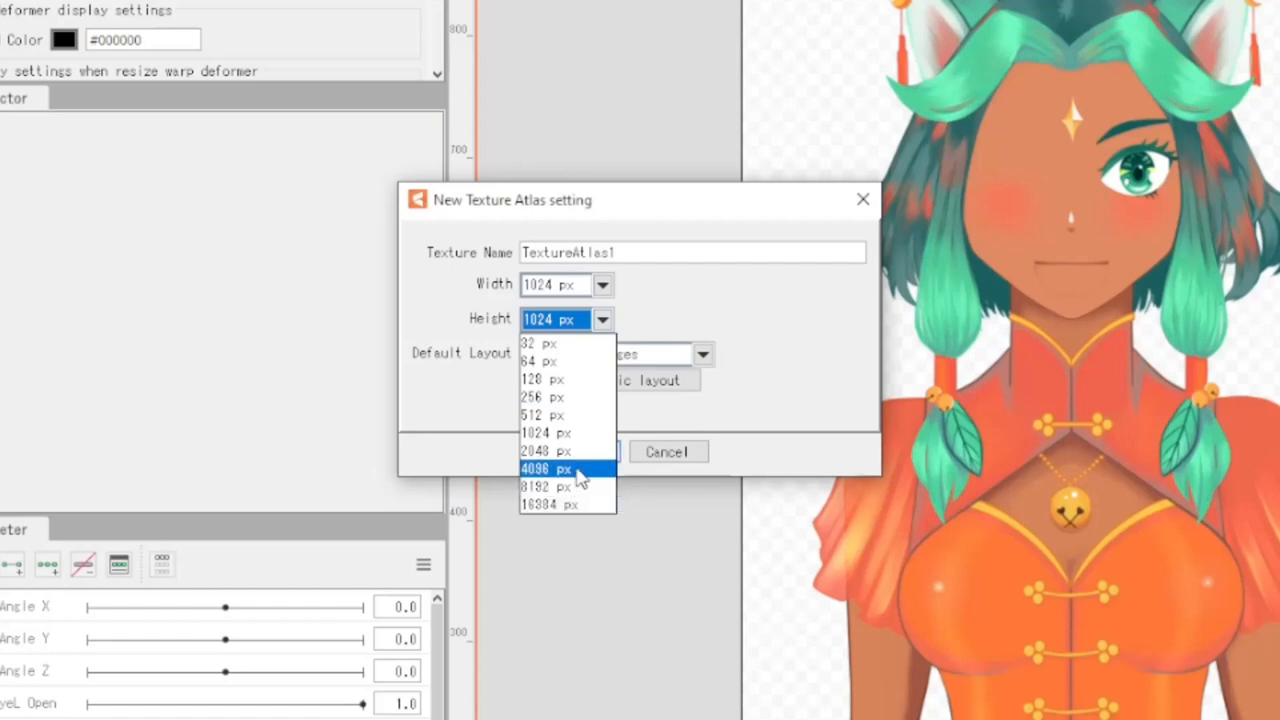
{"action": "mouse_move", "coordinate": [560, 433]}
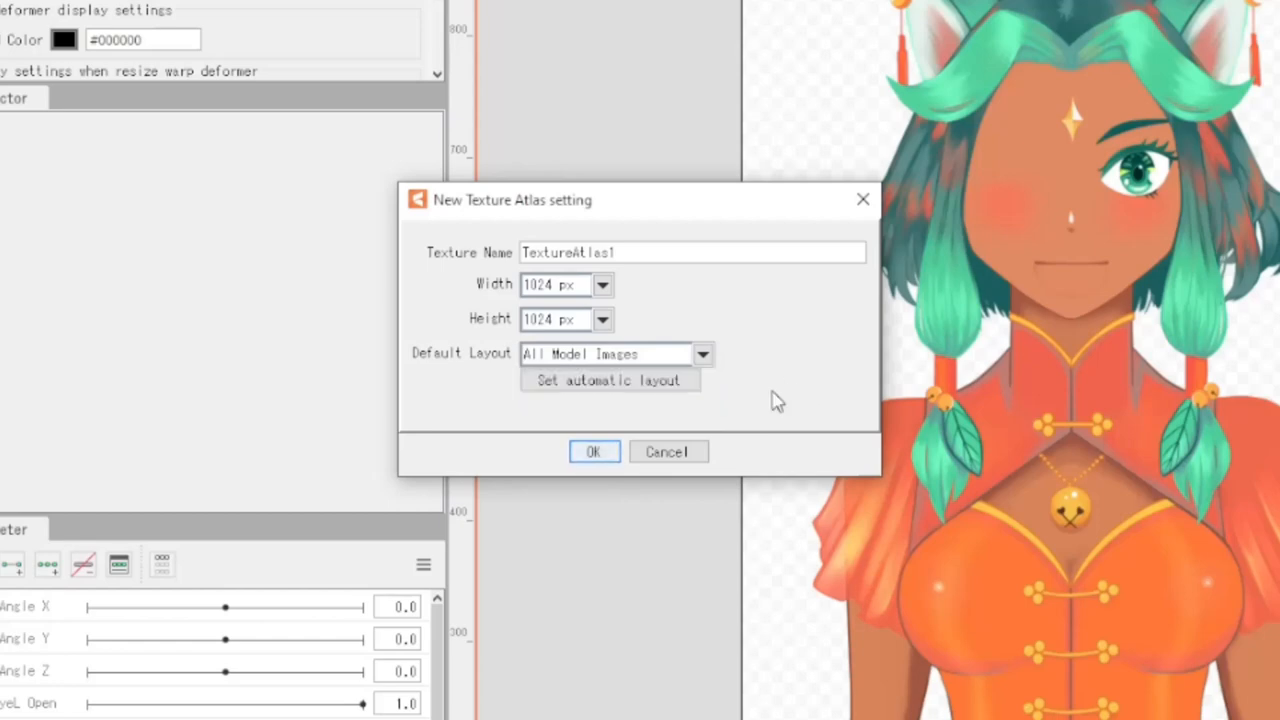
Accept the TextureAtlas1 settings and confirm the layout to generate it
{"action": "left_click", "coordinate": [593, 451]}
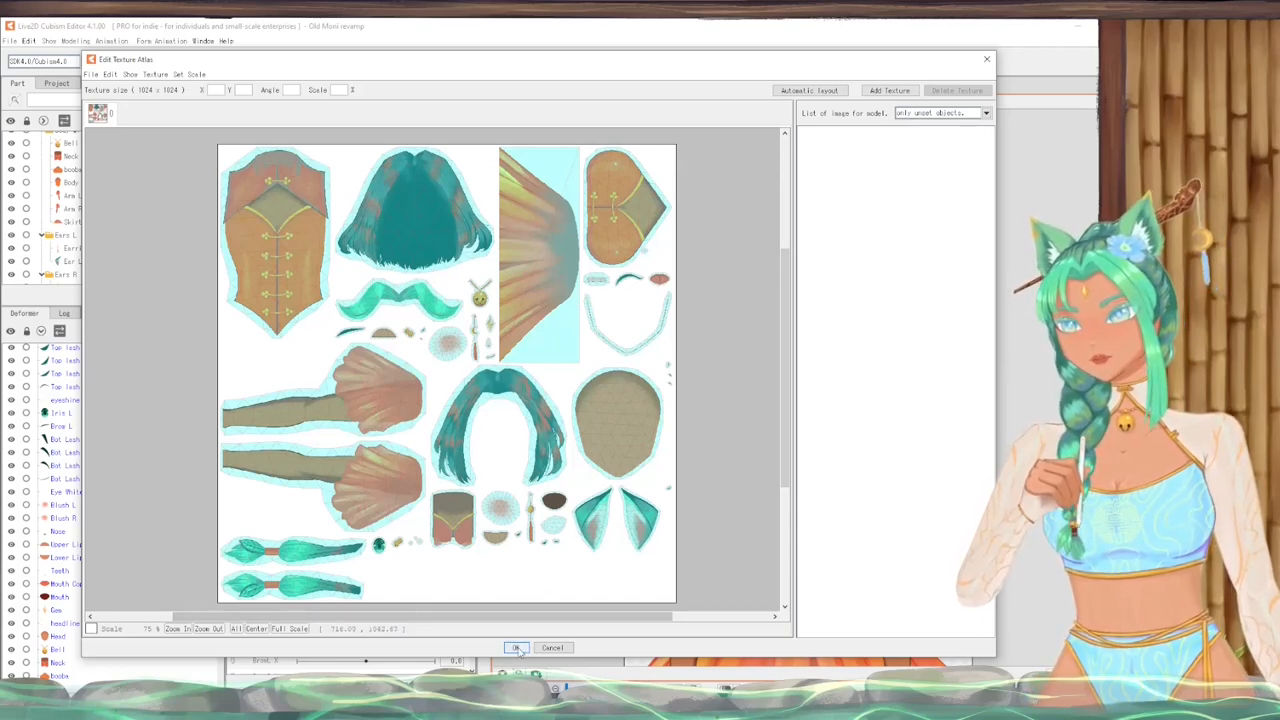
{"action": "left_click", "coordinate": [517, 648]}
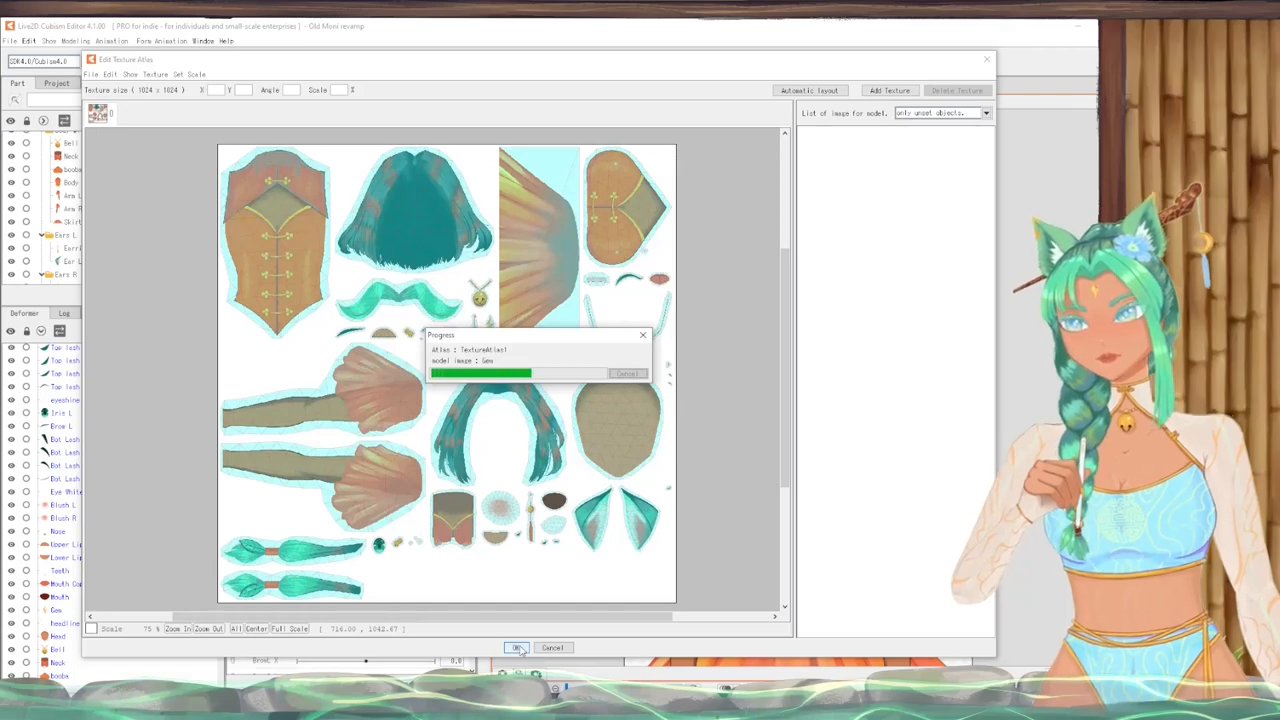
{"action": "left_click", "coordinate": [517, 647]}
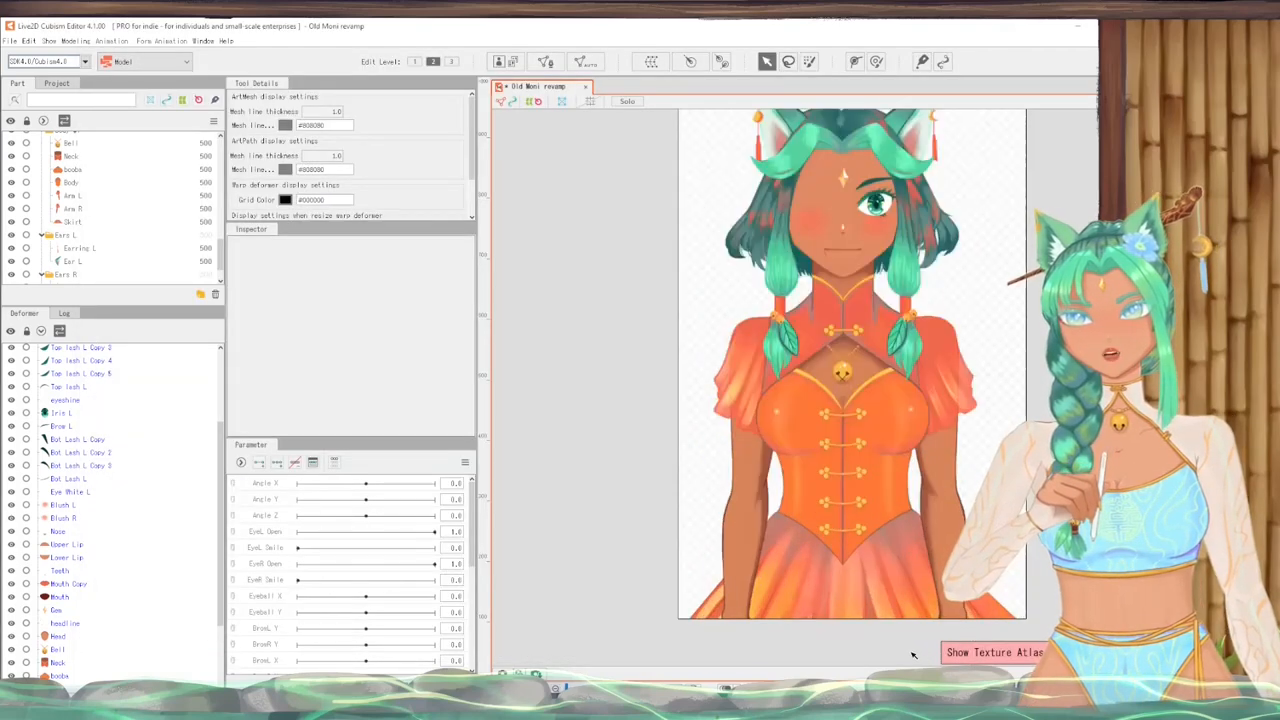
{"action": "left_click", "coordinate": [73, 221]}
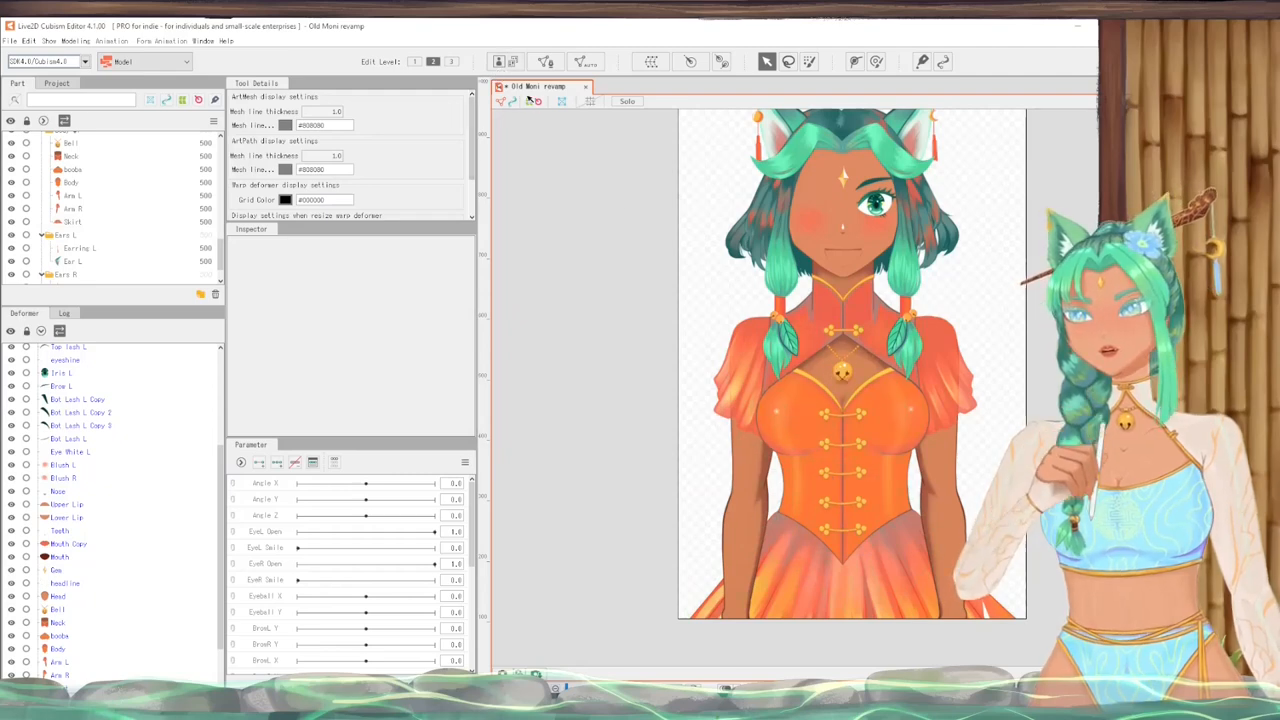
Open Edit Texture Atlas from the Modeling menu to inspect the 1024x1024 layout
{"action": "left_click", "coordinate": [512, 62]}
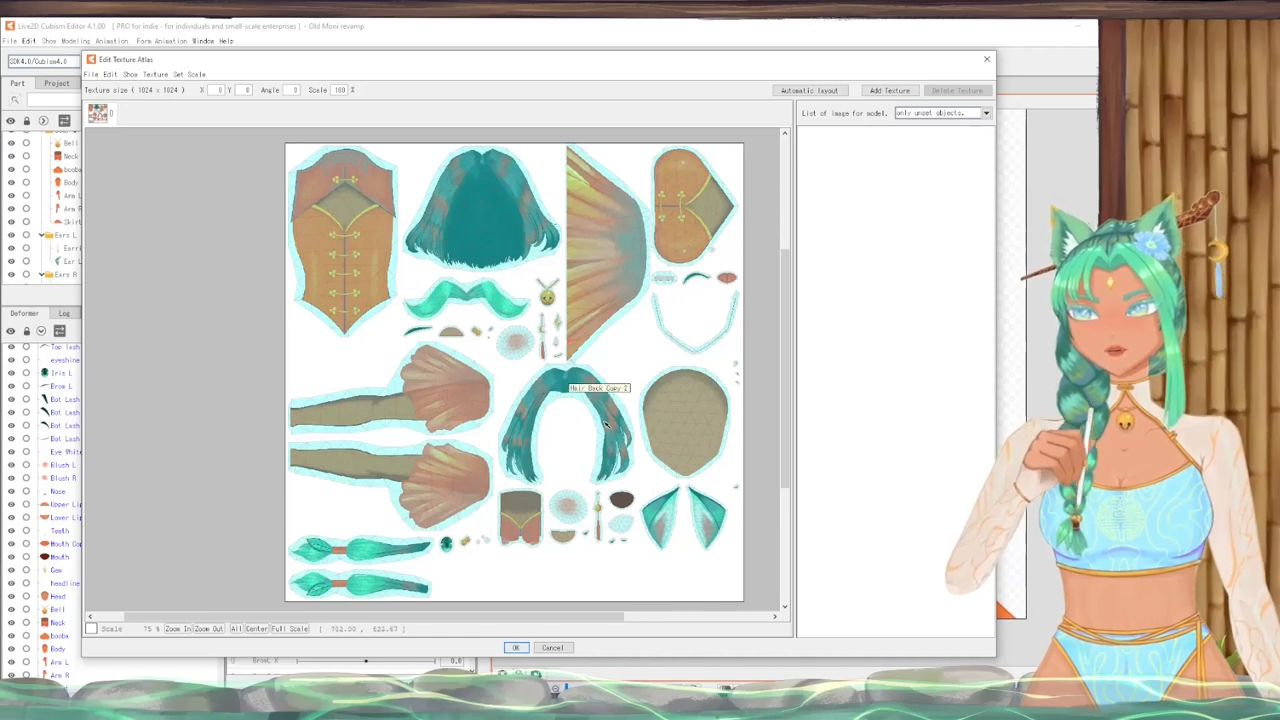
{"action": "mouse_move", "coordinate": [504, 232]}
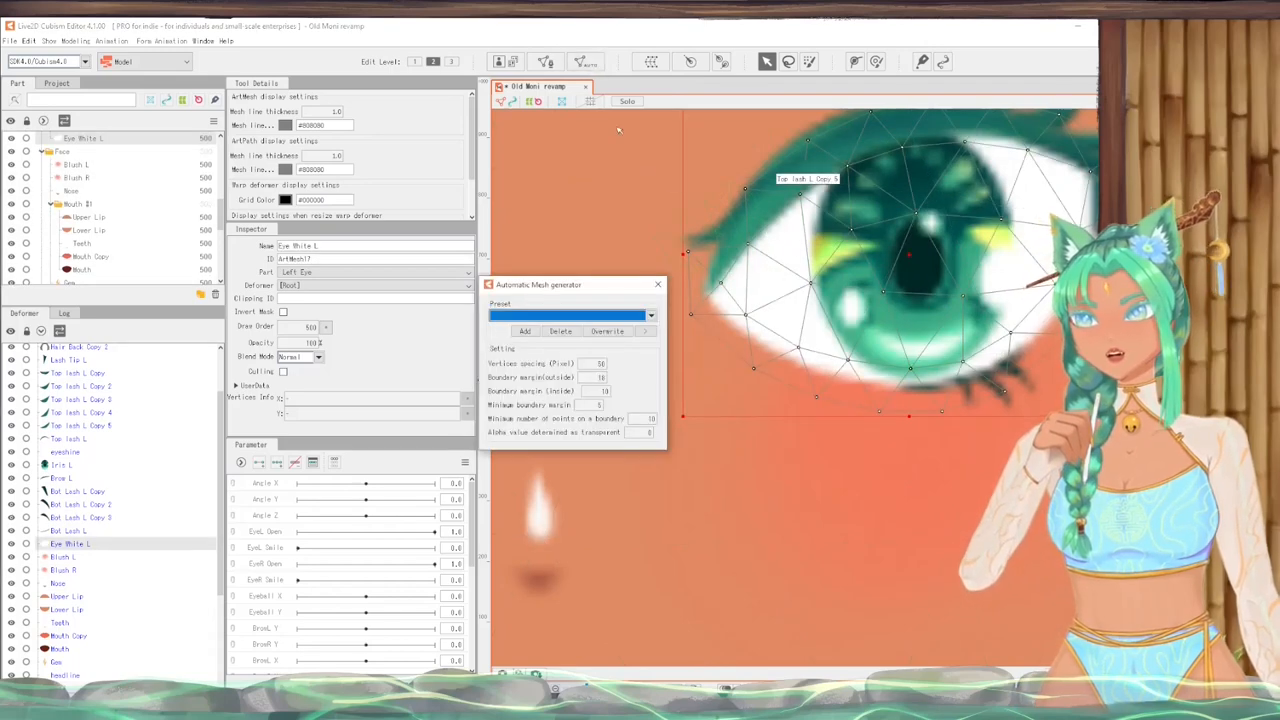
Apply the Deformation (Heavy) mesh preset to the left eye white
{"action": "left_click", "coordinate": [648, 315]}
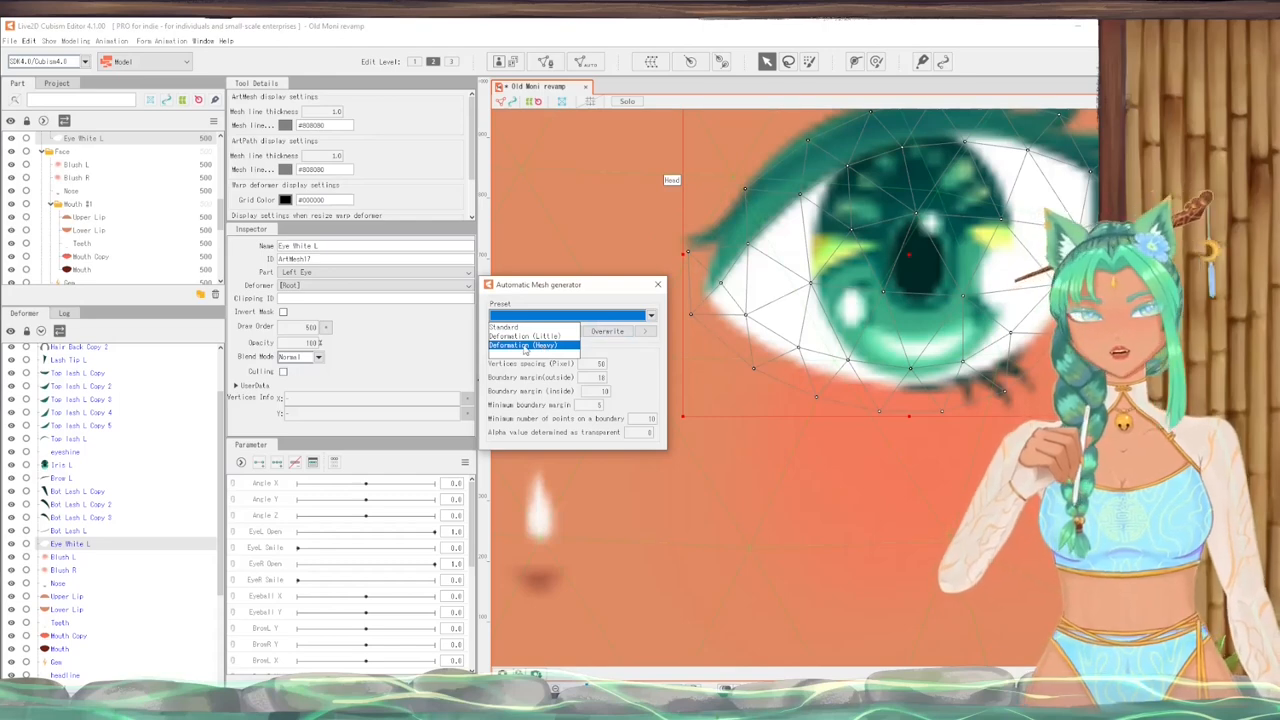
{"action": "left_click", "coordinate": [530, 344]}
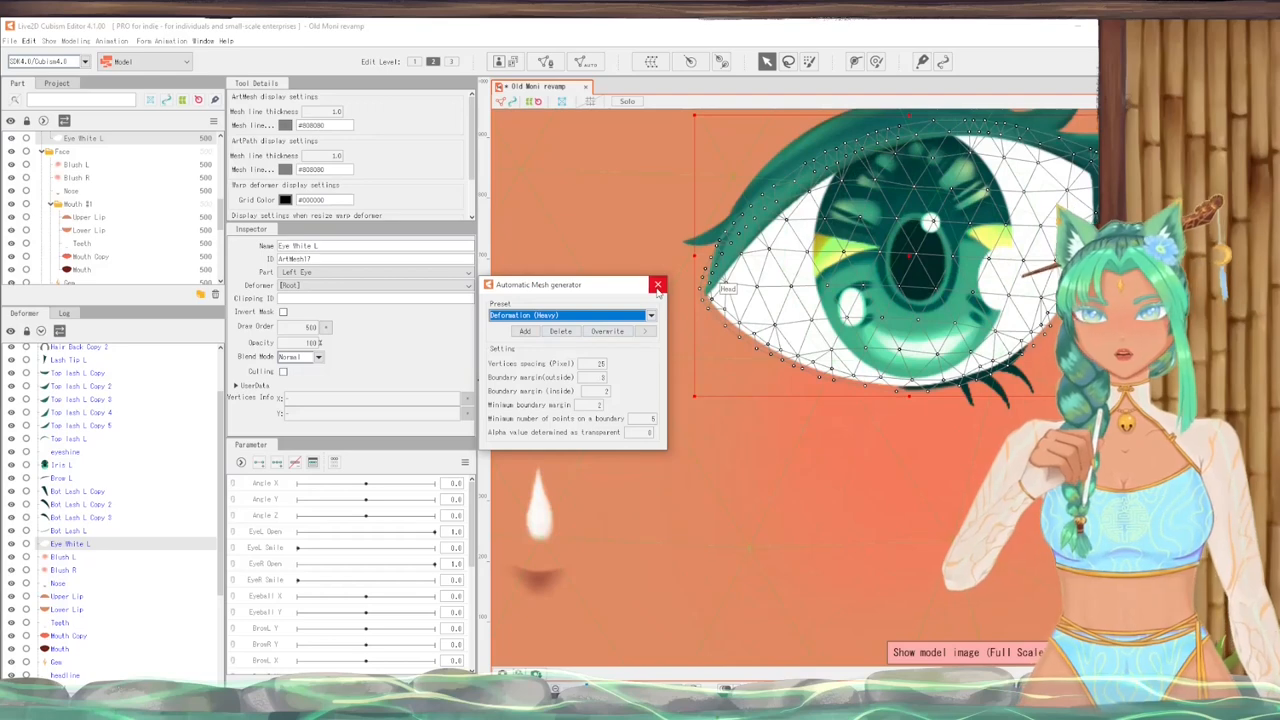
{"action": "left_click", "coordinate": [657, 285]}
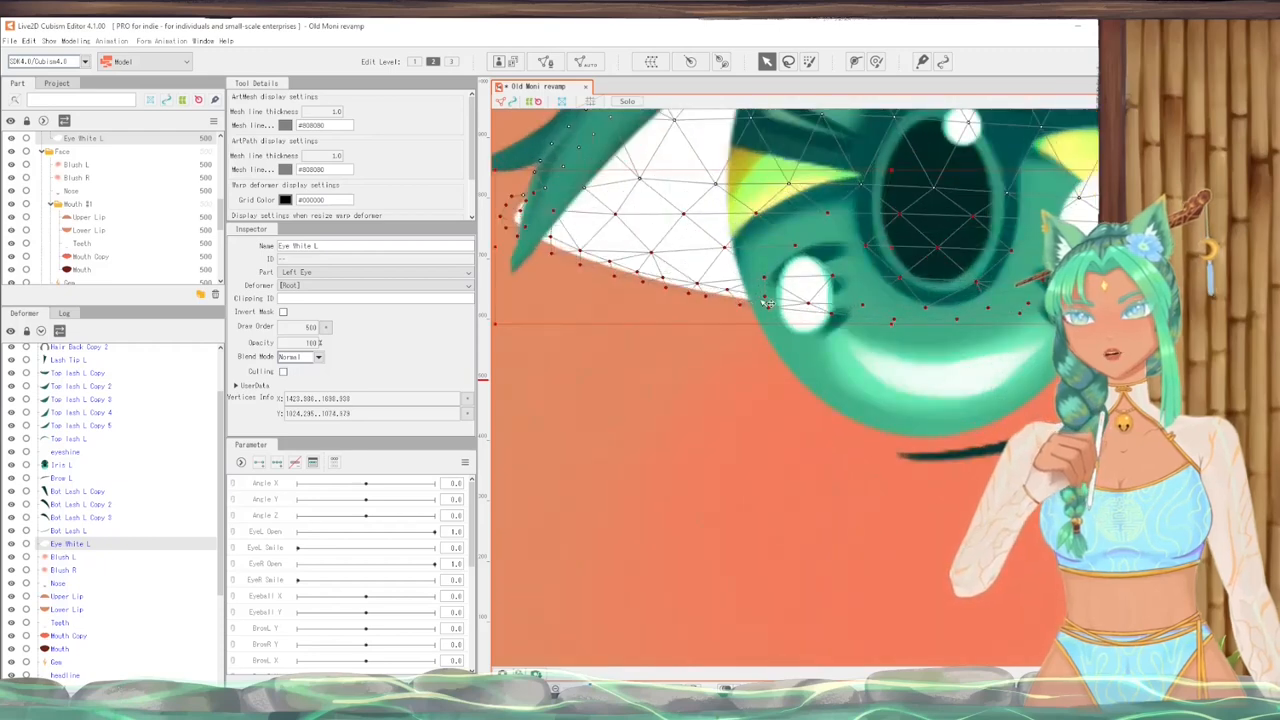
{"action": "left_click", "coordinate": [70, 277]}
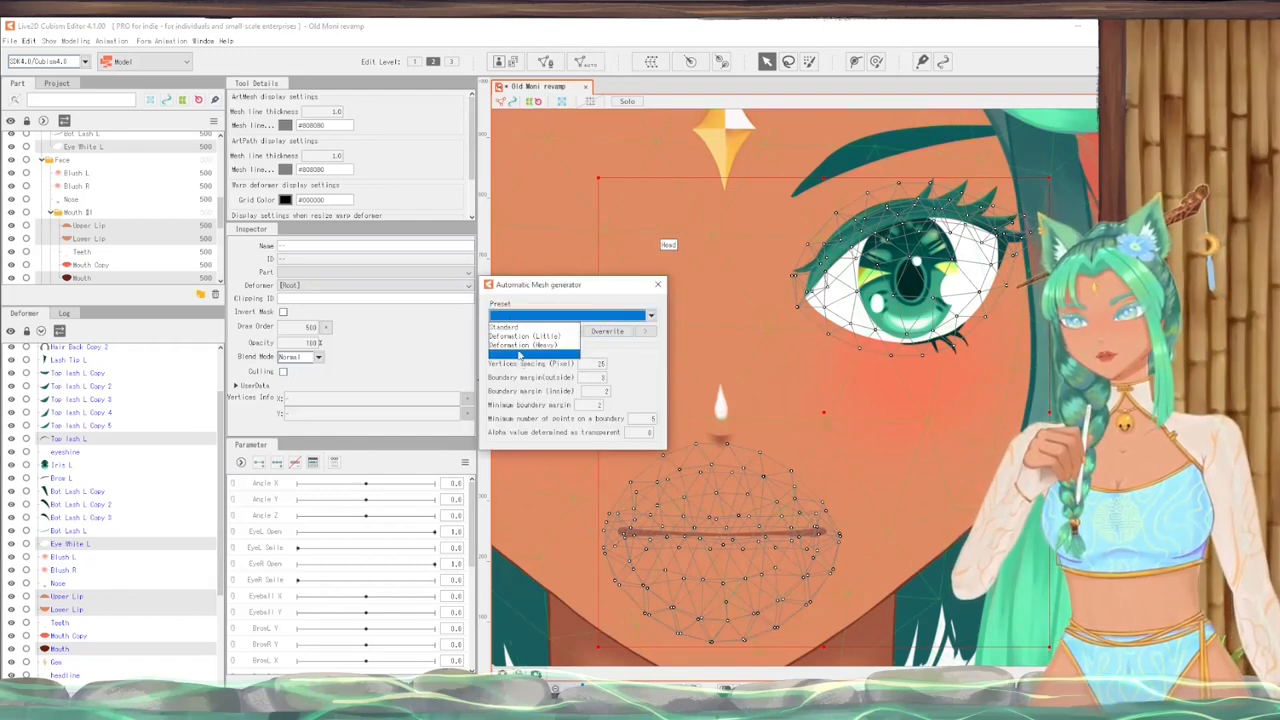
Apply Deformation (Heavy) meshes to the lips, mouth and eye pieces
{"action": "left_click", "coordinate": [533, 345]}
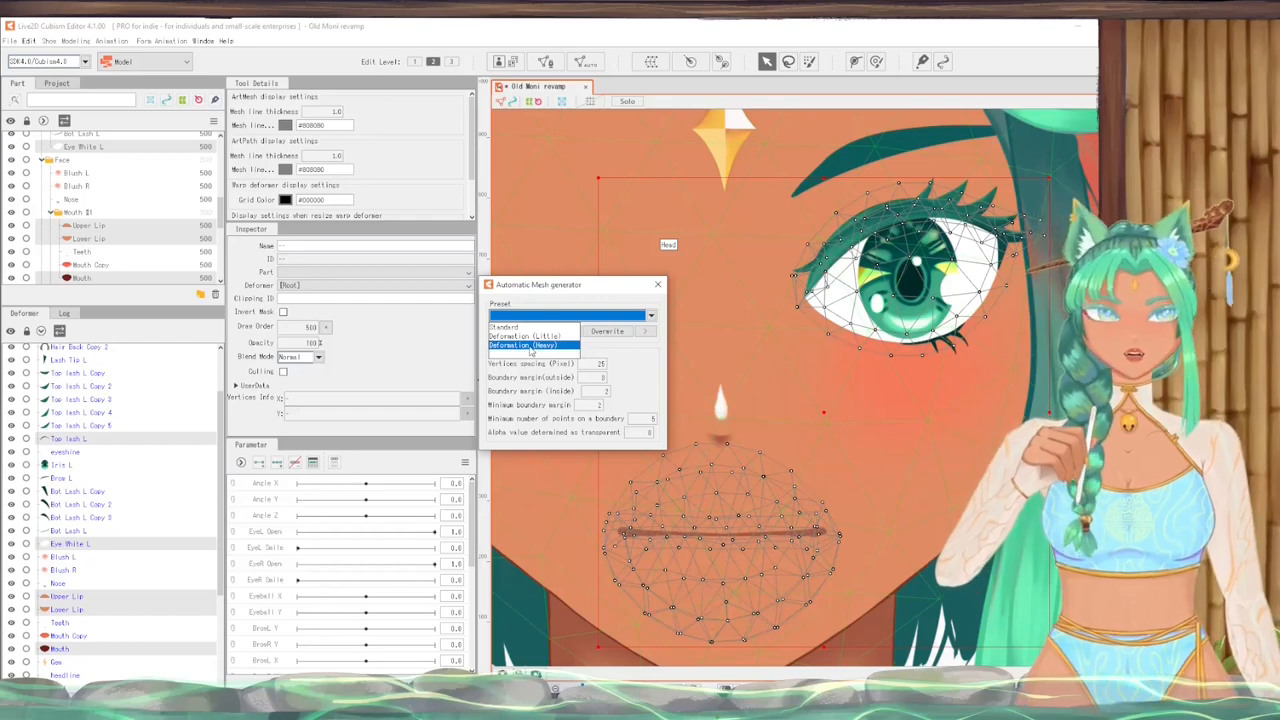
{"action": "left_click", "coordinate": [534, 345]}
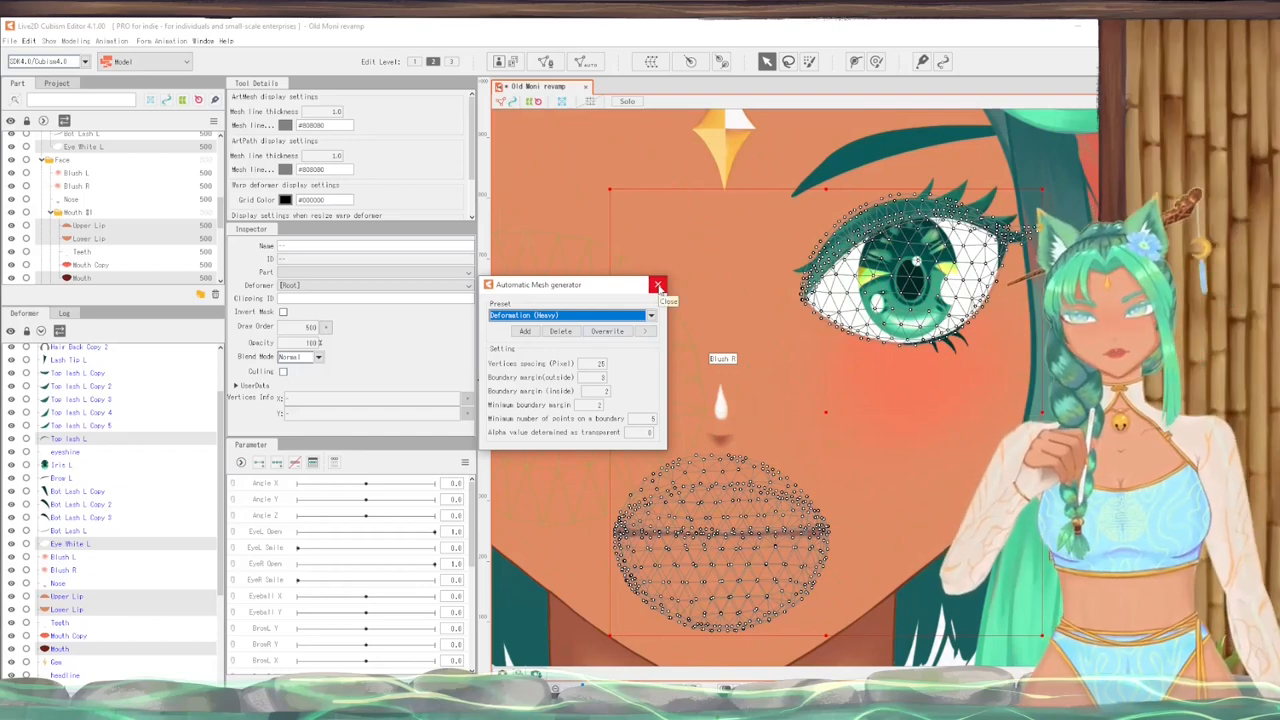
{"action": "left_click", "coordinate": [658, 285]}
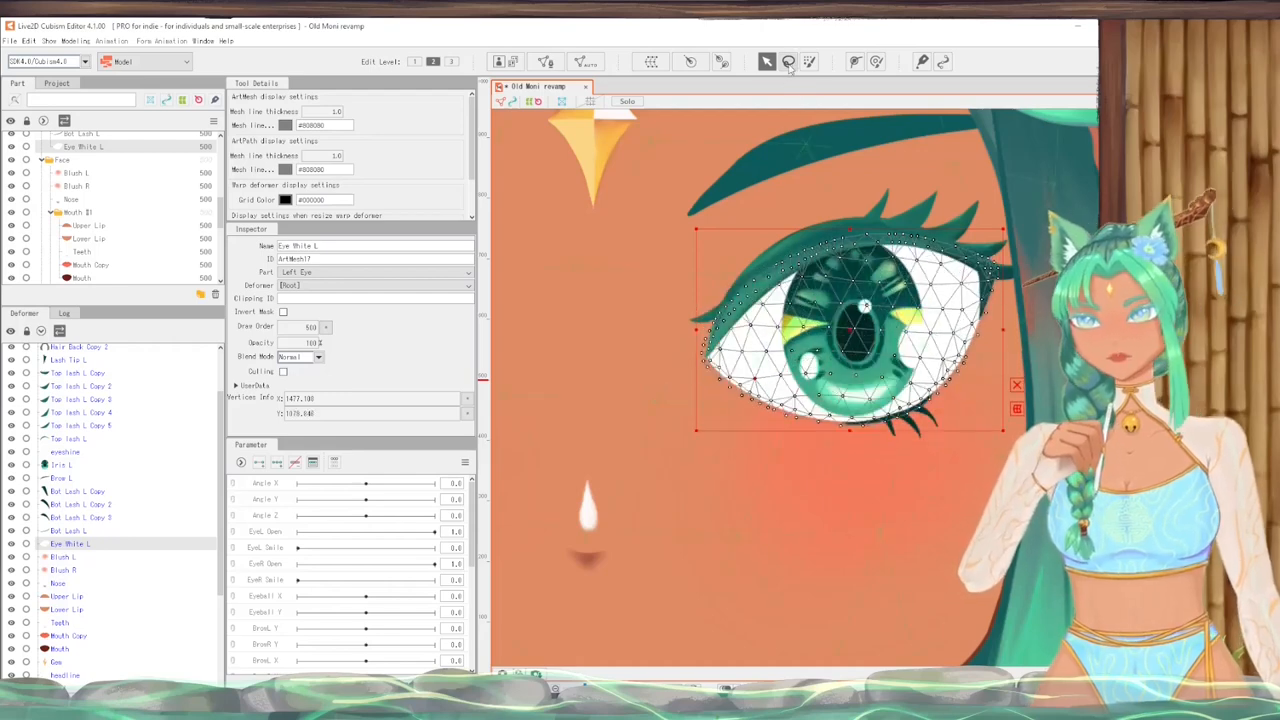
{"action": "mouse_move", "coordinate": [810, 61]}
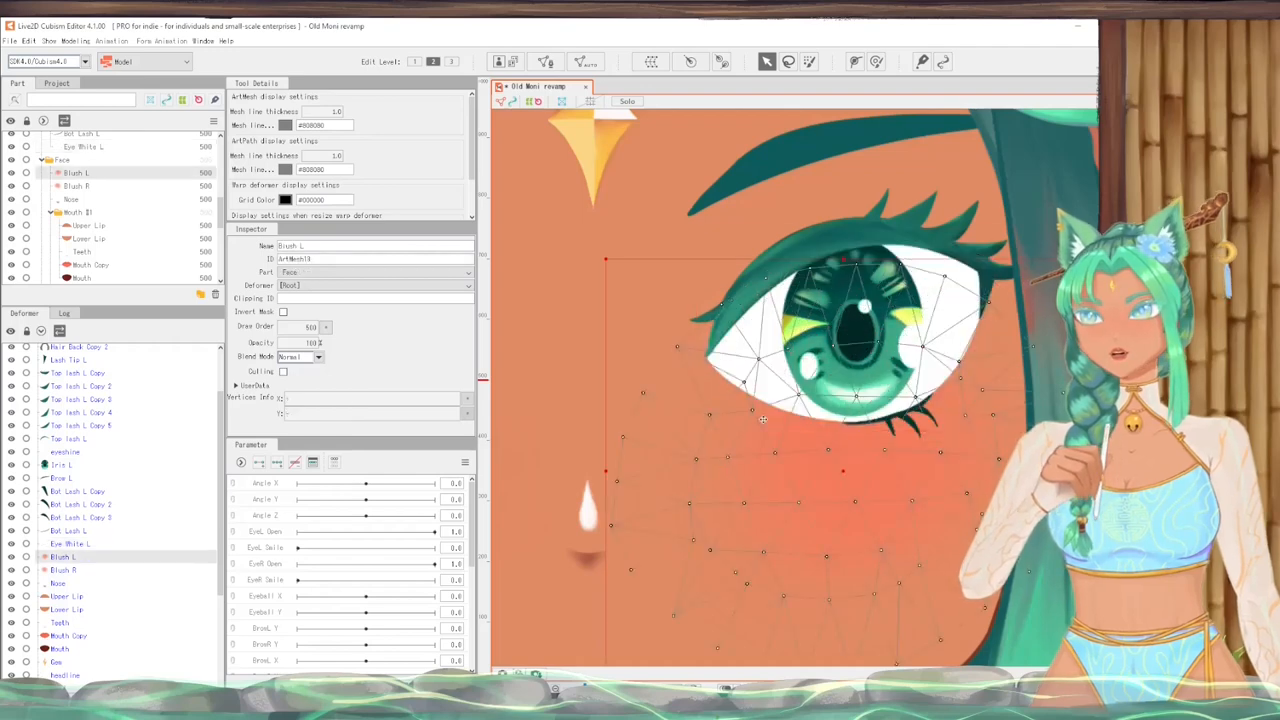
Select the dark teal brow ArtMesh to show its sparse mesh
{"action": "left_click", "coordinate": [84, 146]}
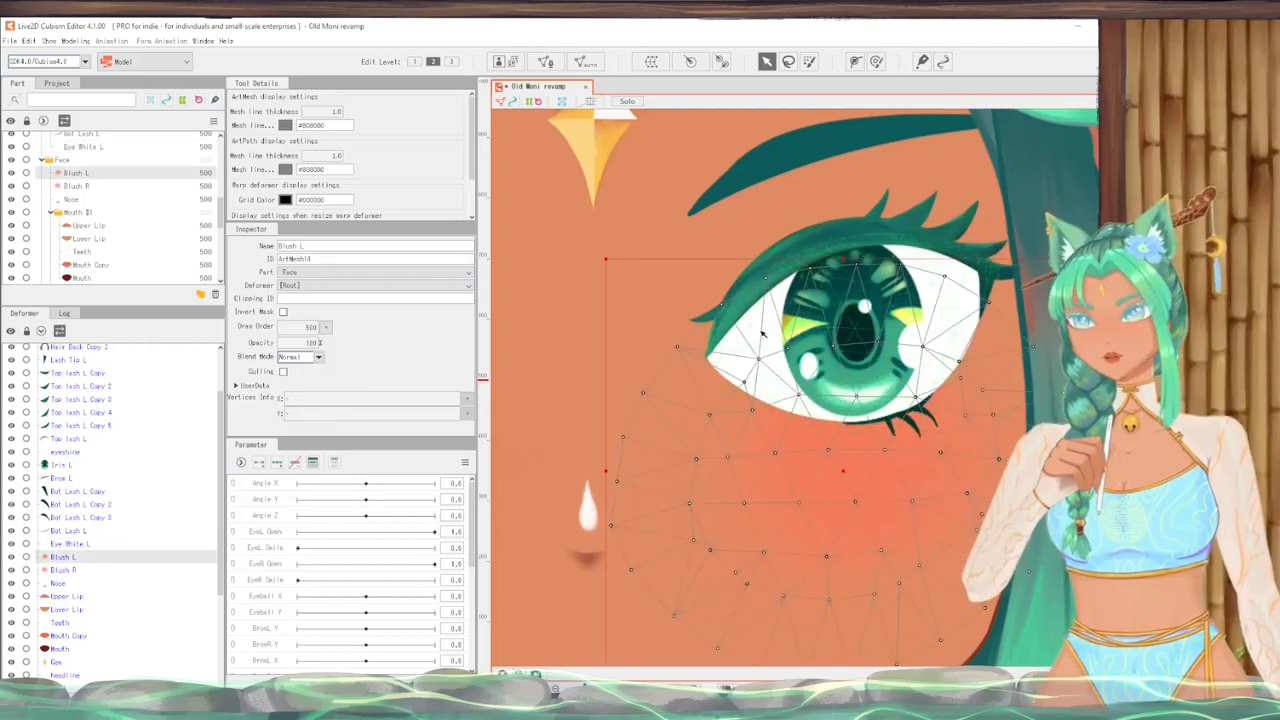
{"action": "left_click", "coordinate": [68, 277]}
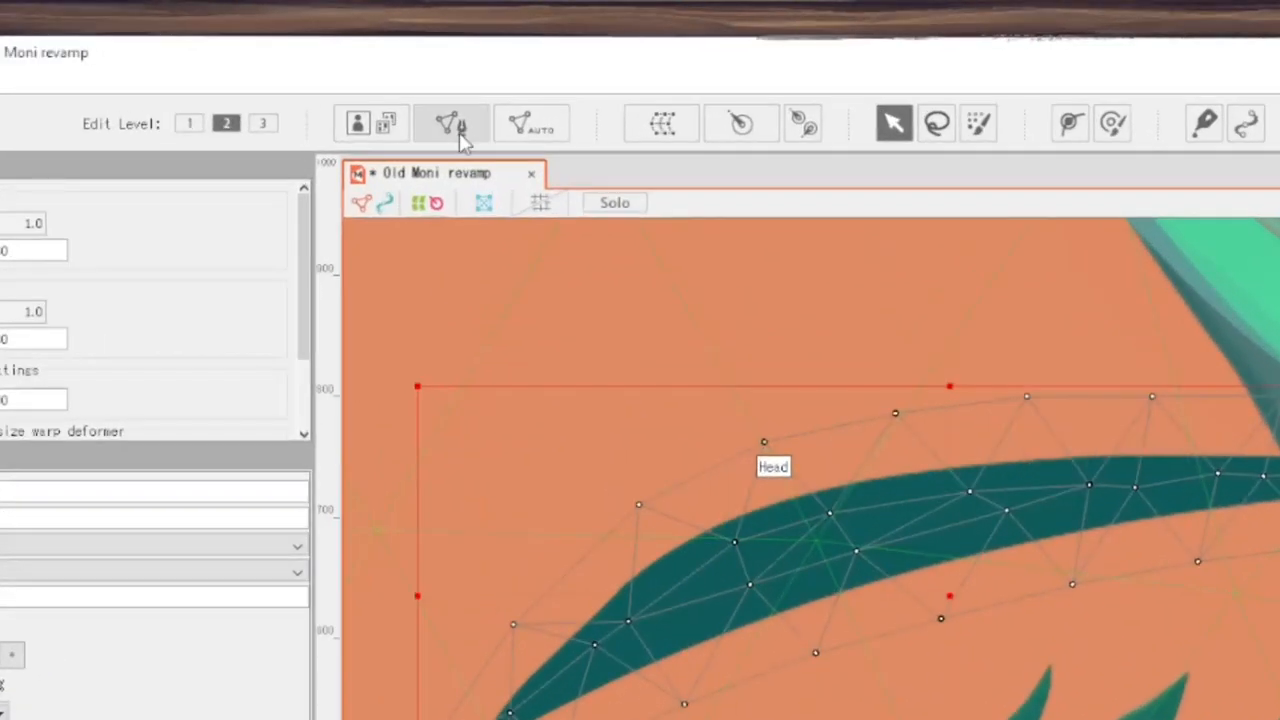
{"action": "mouse_move", "coordinate": [450, 123]}
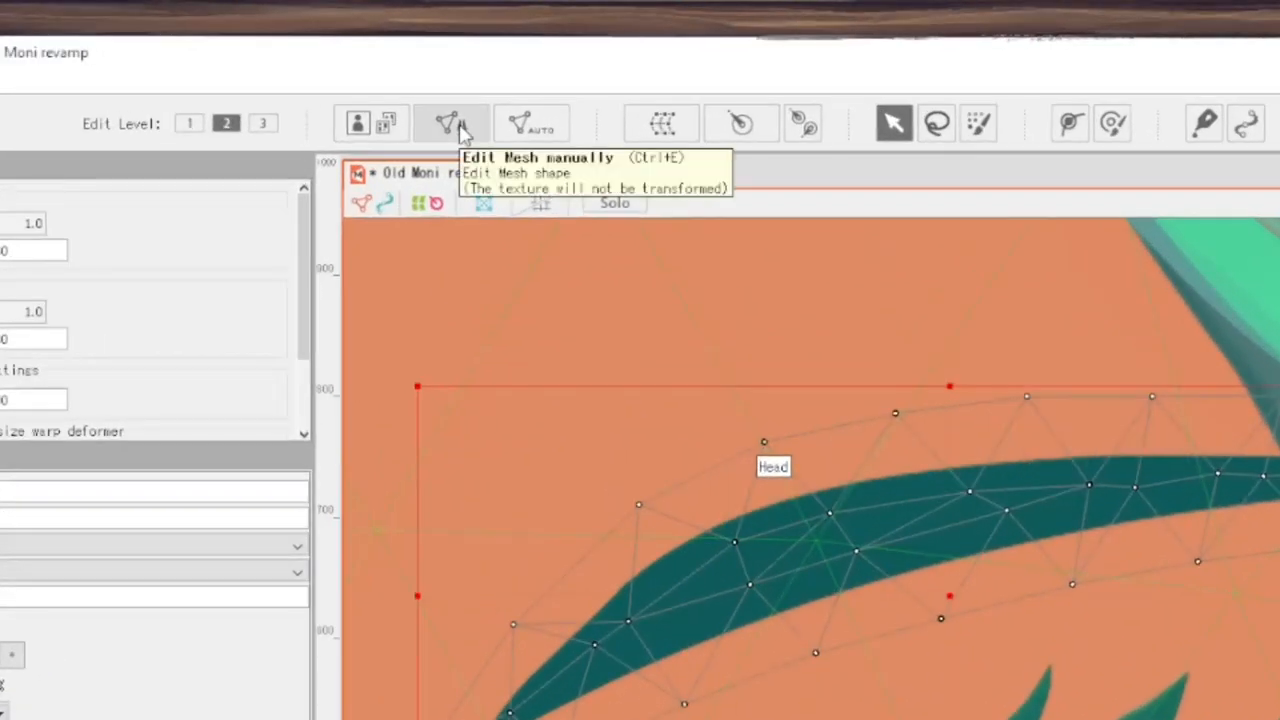
Enter manual mesh edit mode on Brow L
{"action": "left_click", "coordinate": [449, 122]}
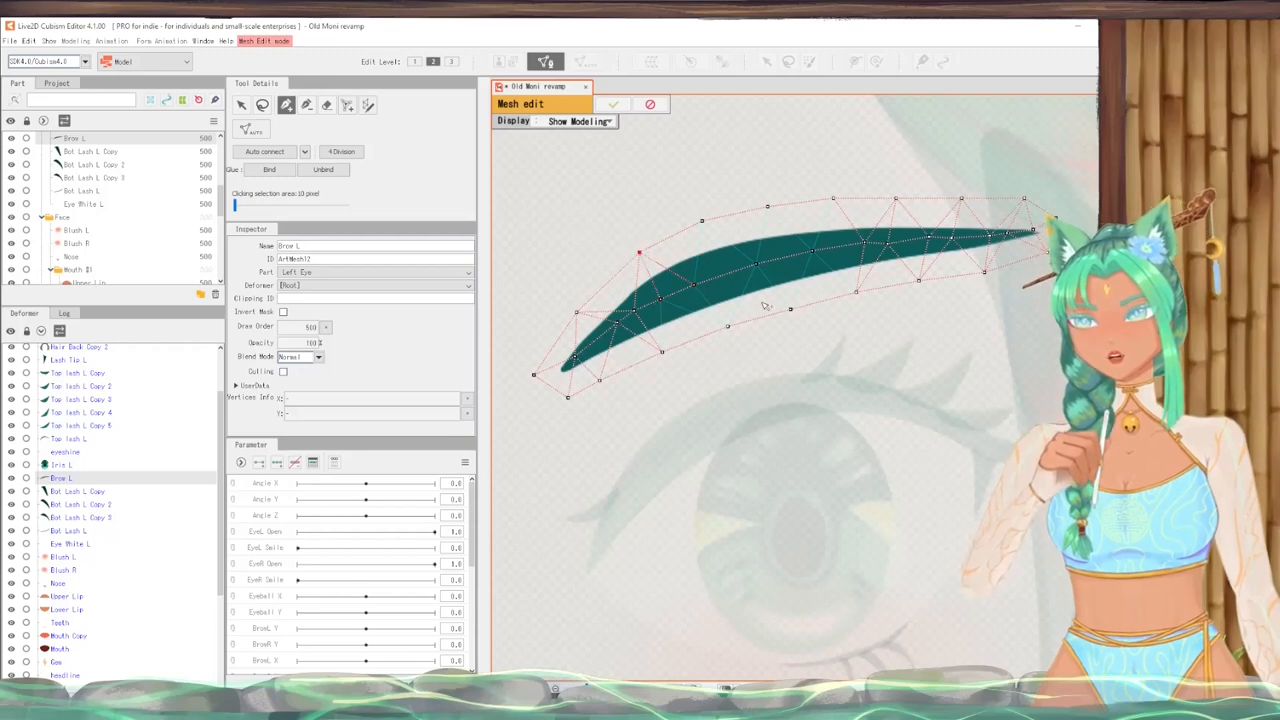
{"action": "mouse_move", "coordinate": [265, 151]}
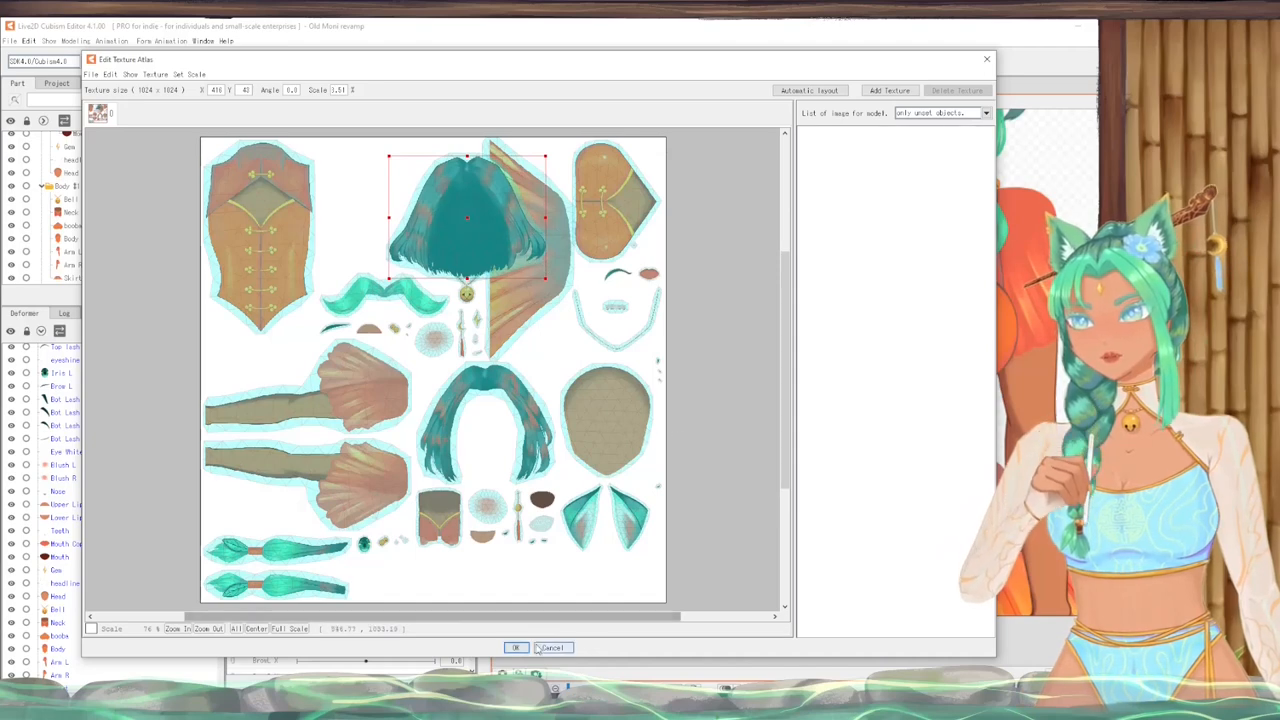
Confirm the refreshed TextureAtlas1 layout with OK to process it
{"action": "left_click", "coordinate": [515, 647]}
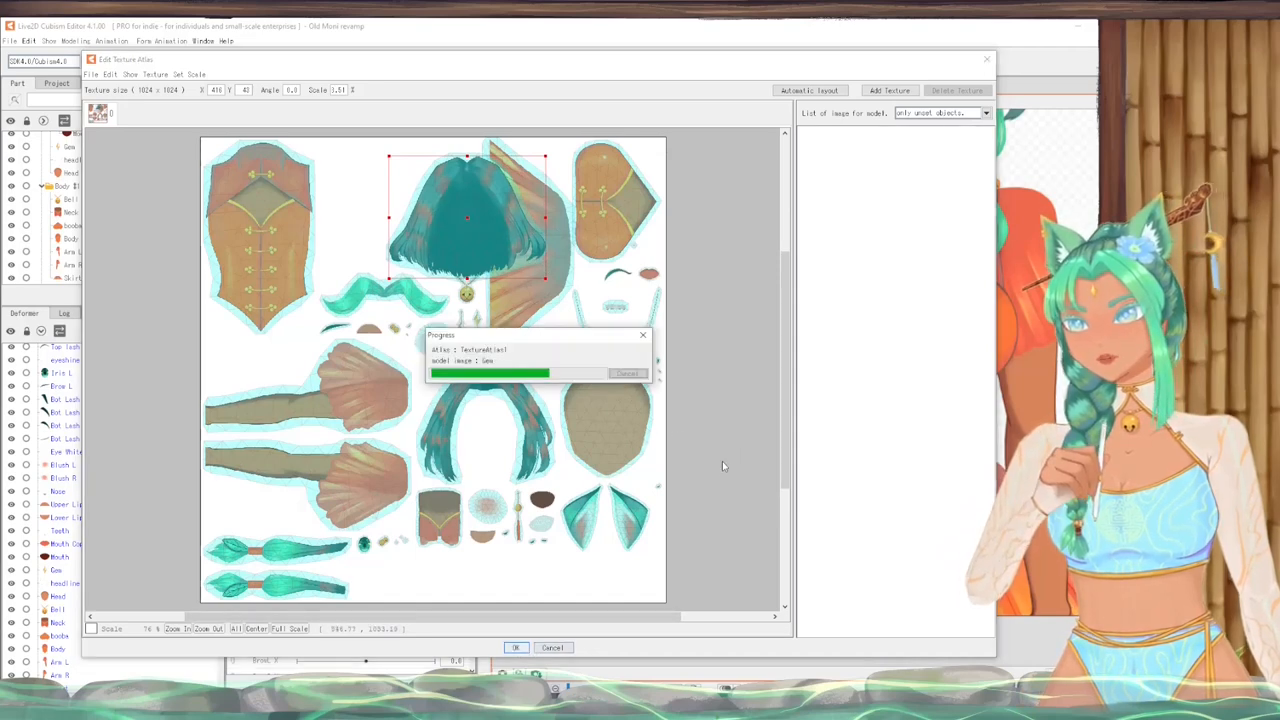
{"action": "left_click", "coordinate": [515, 647]}
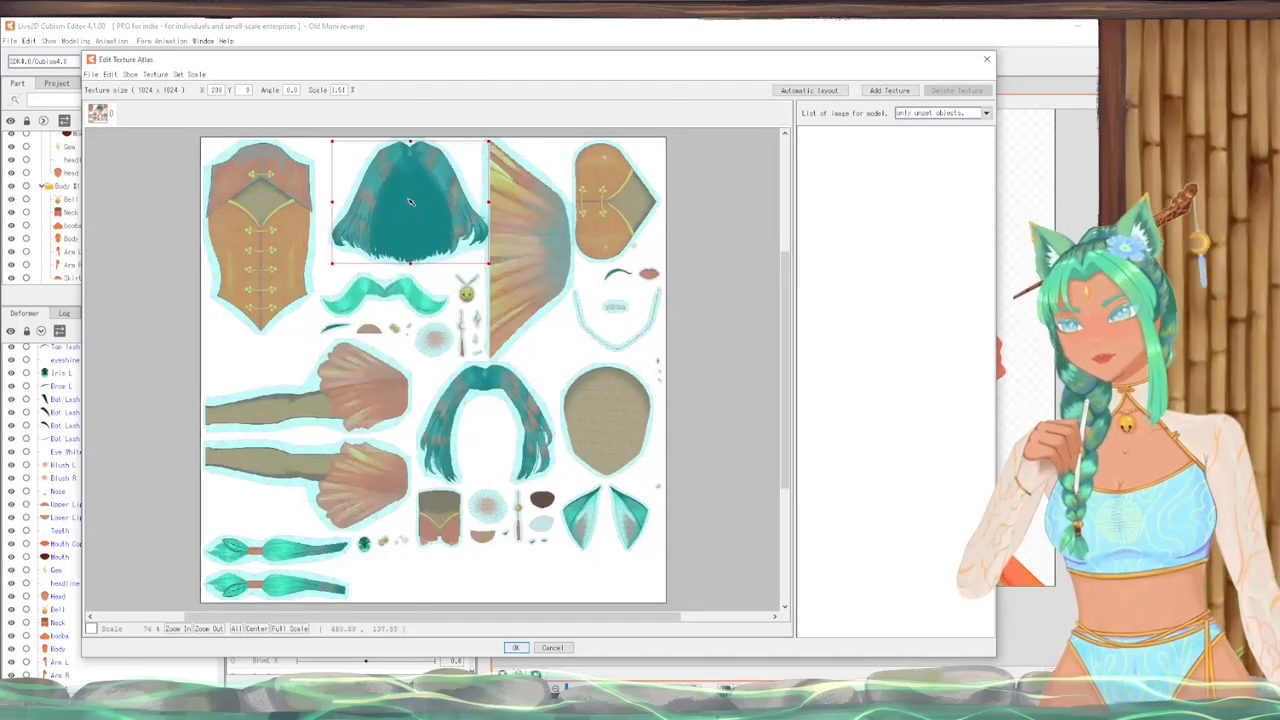
Run Automatic Layout on the texture atlas with its default settings
{"action": "left_click", "coordinate": [809, 90]}
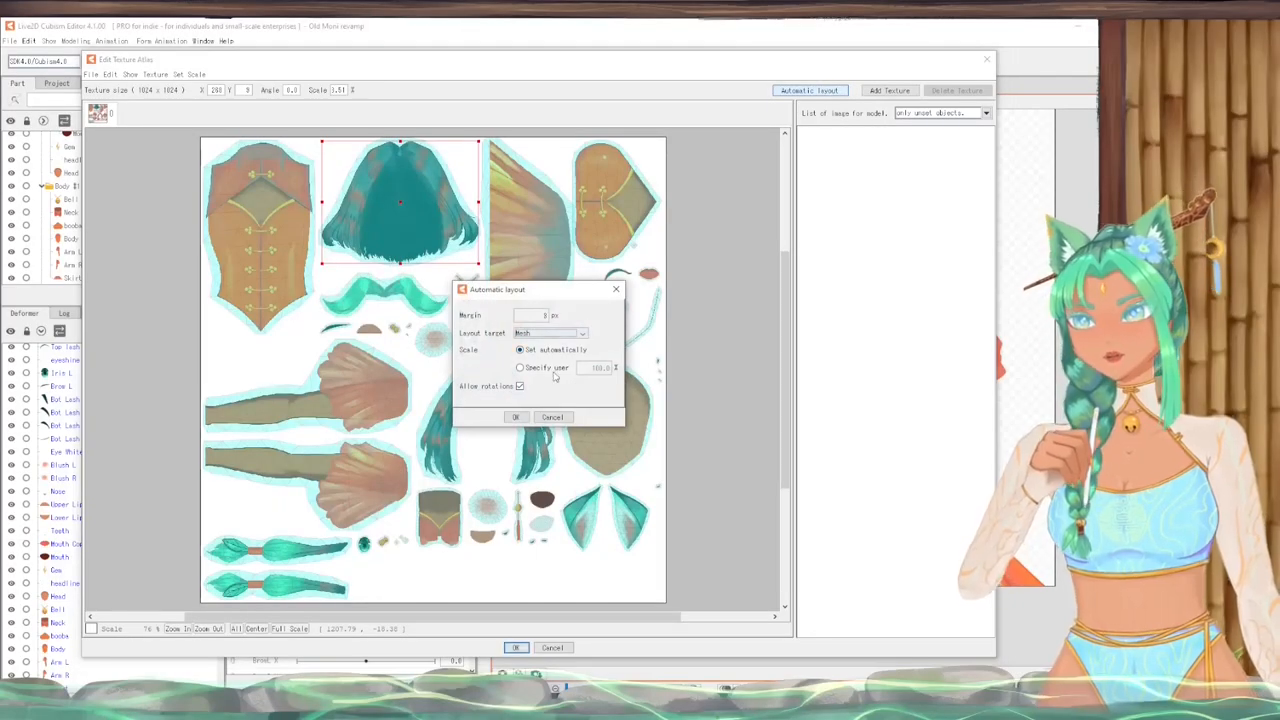
{"action": "left_click", "coordinate": [516, 417]}
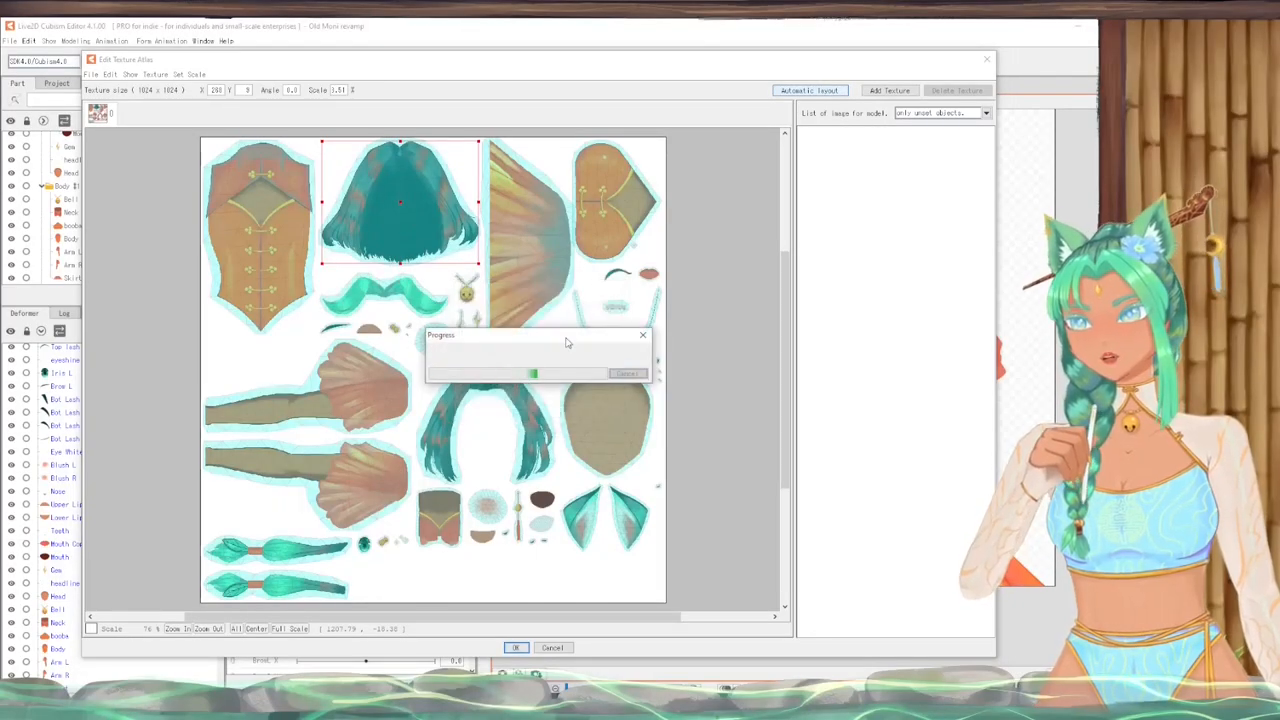